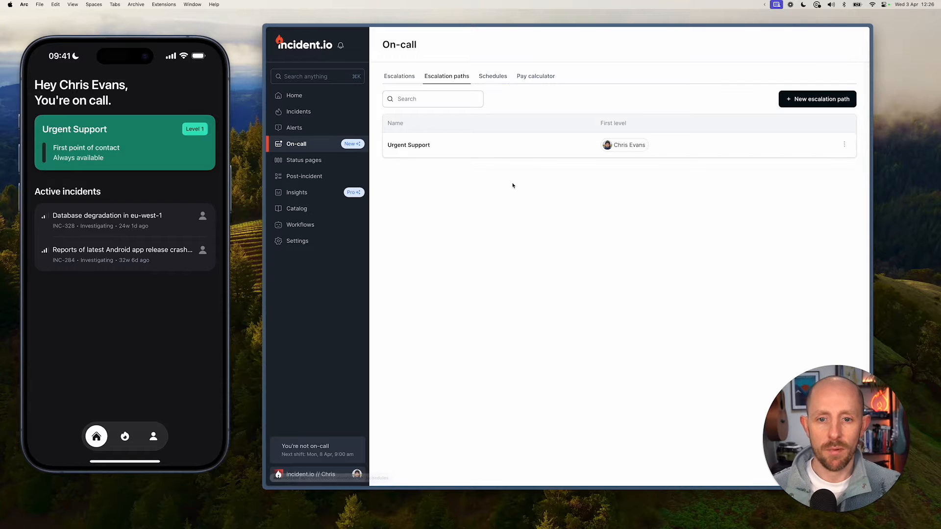
Start creating a new on-call schedule from the Schedules list
click(493, 76)
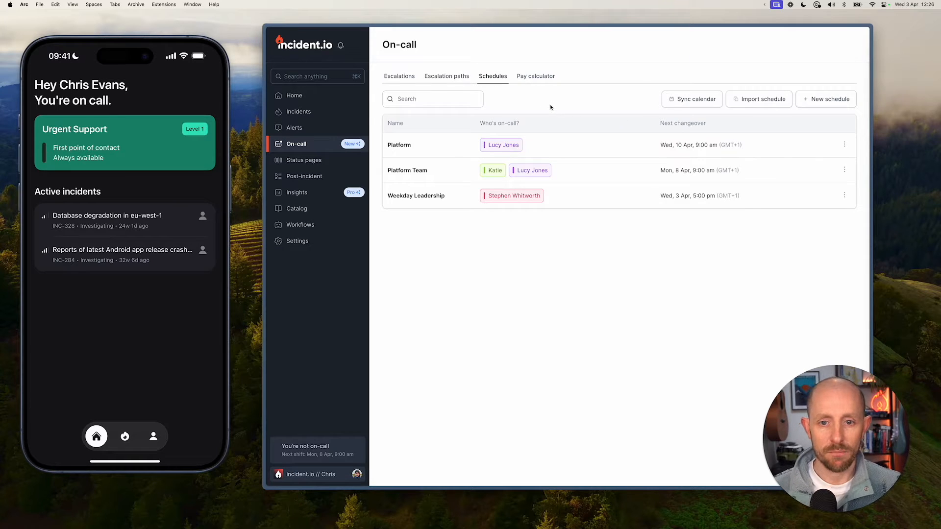
click(826, 99)
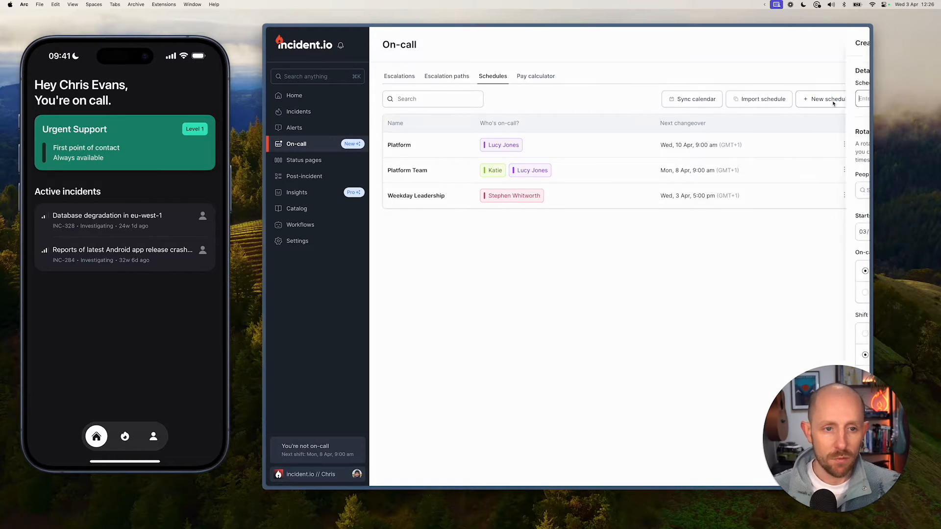
Name the schedule Engineering and put five people on its rota, fixing a duplicate
click(826, 99)
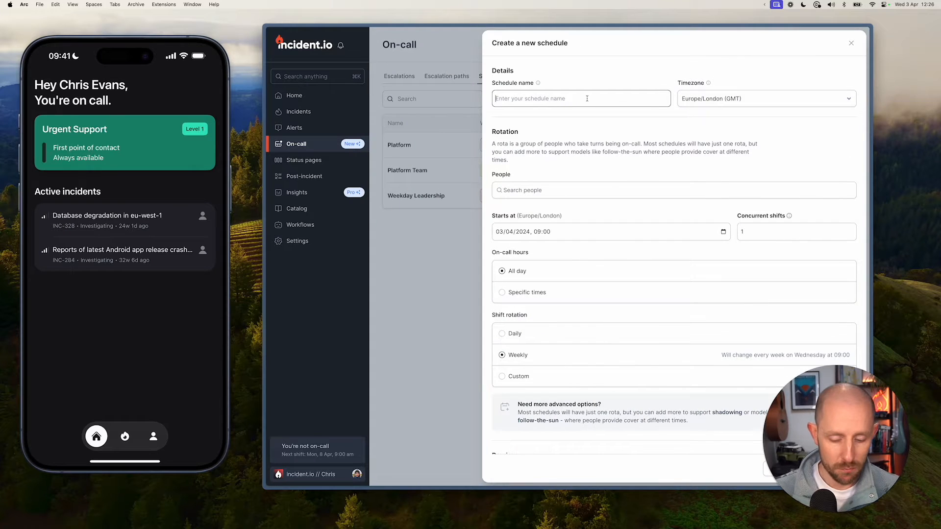
text(Engineering)
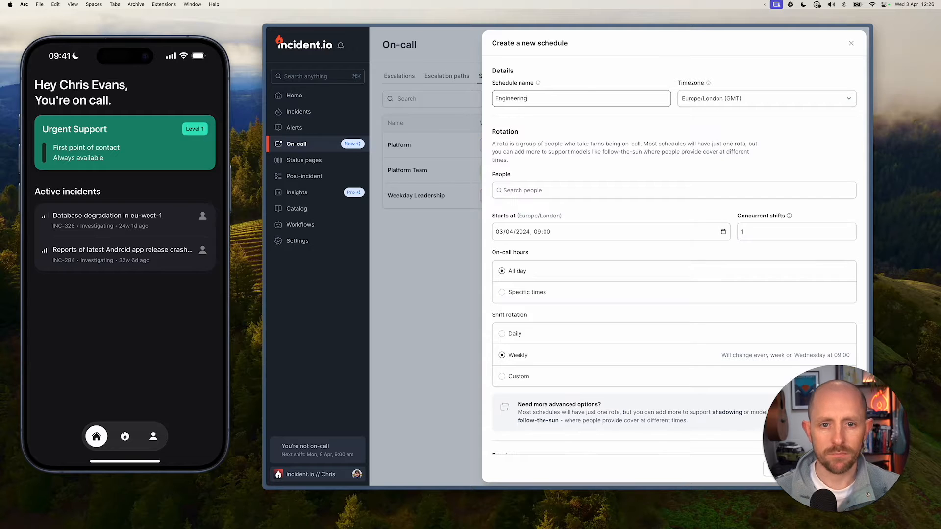
scroll(down, 3)
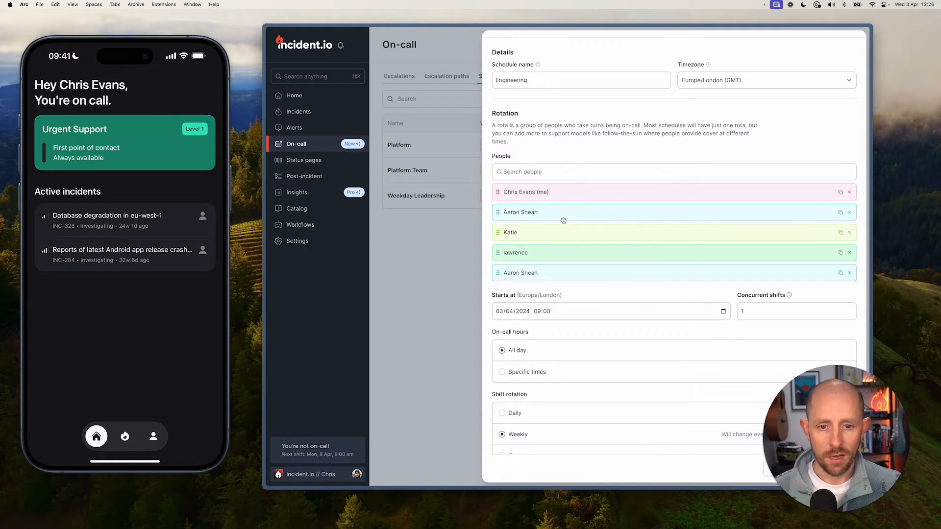
click(848, 273)
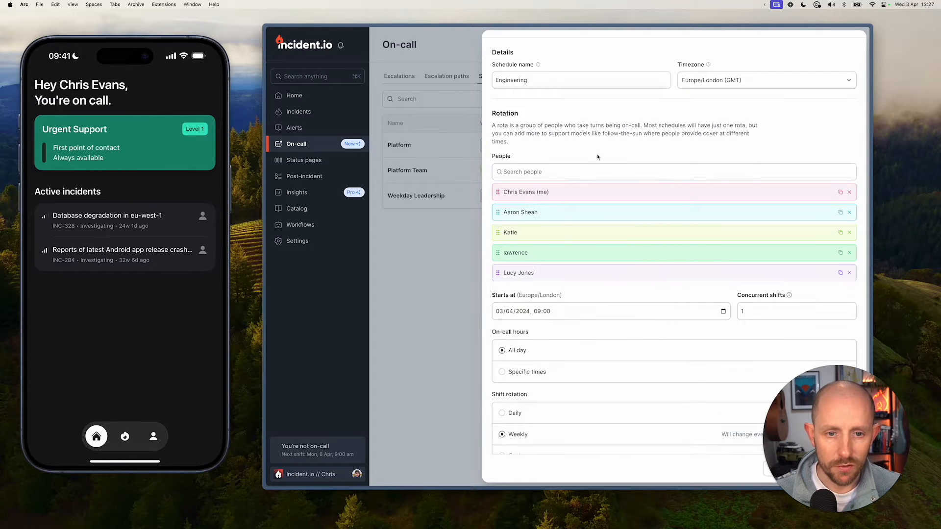
Preview the rota over 30 days and keep the shift rotation weekly
scroll(down, 3)
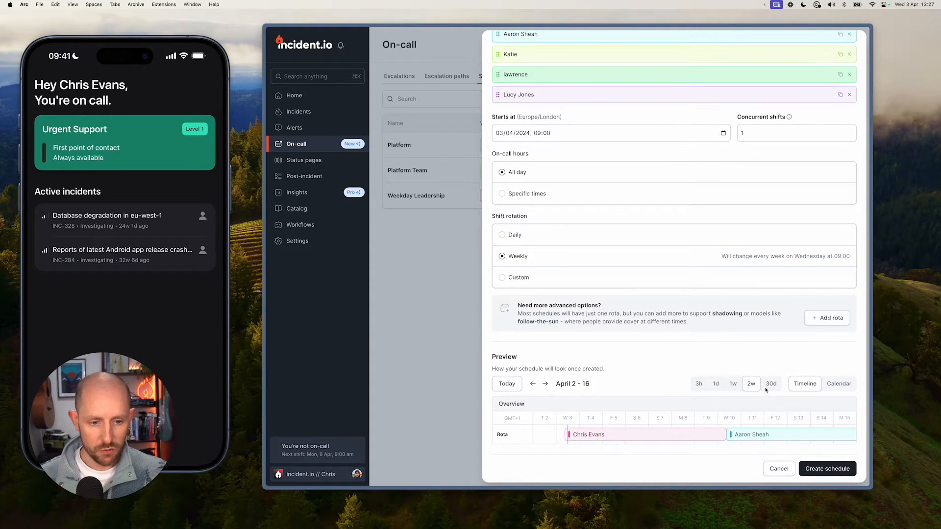
click(770, 384)
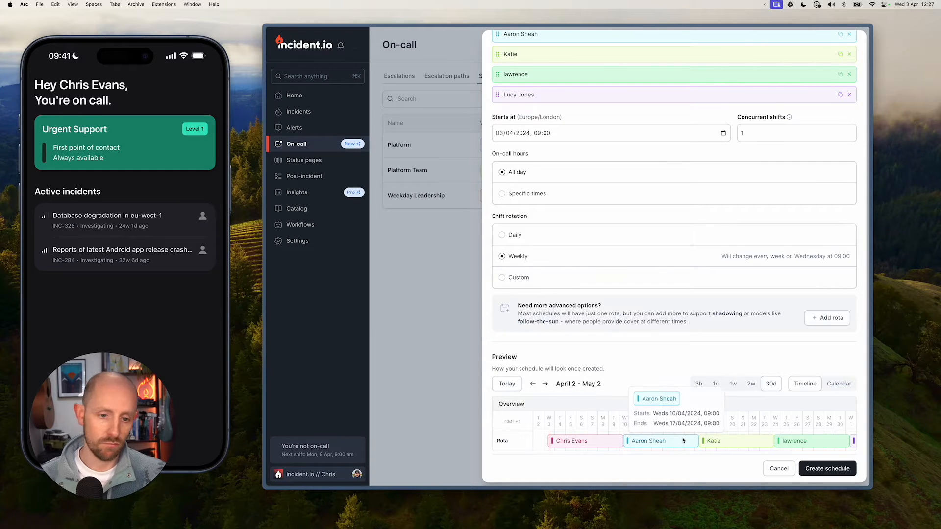
mouse_move(625, 176)
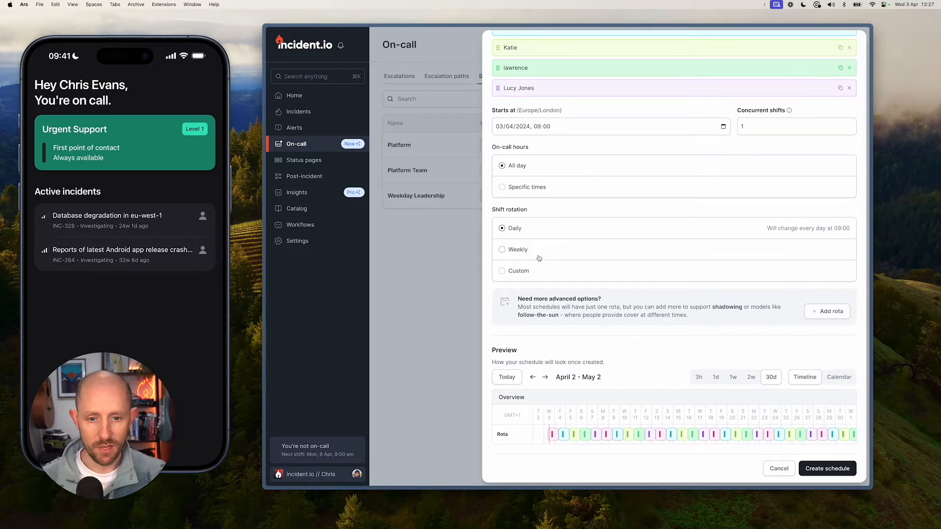
click(501, 271)
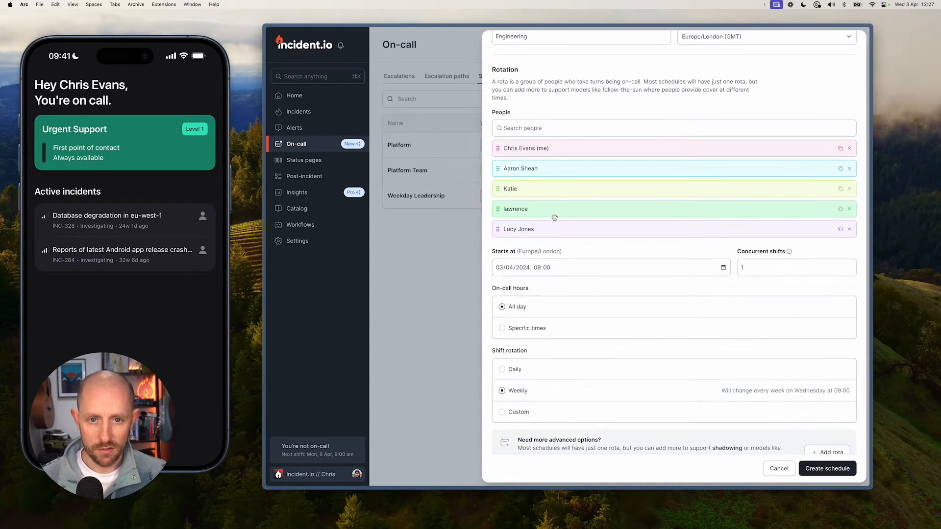
scroll(down, 3)
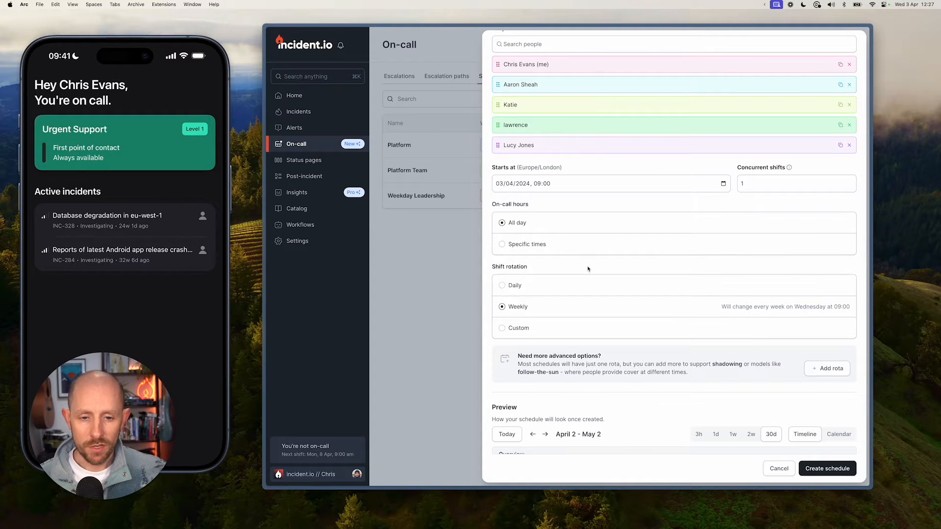
scroll(down, 3)
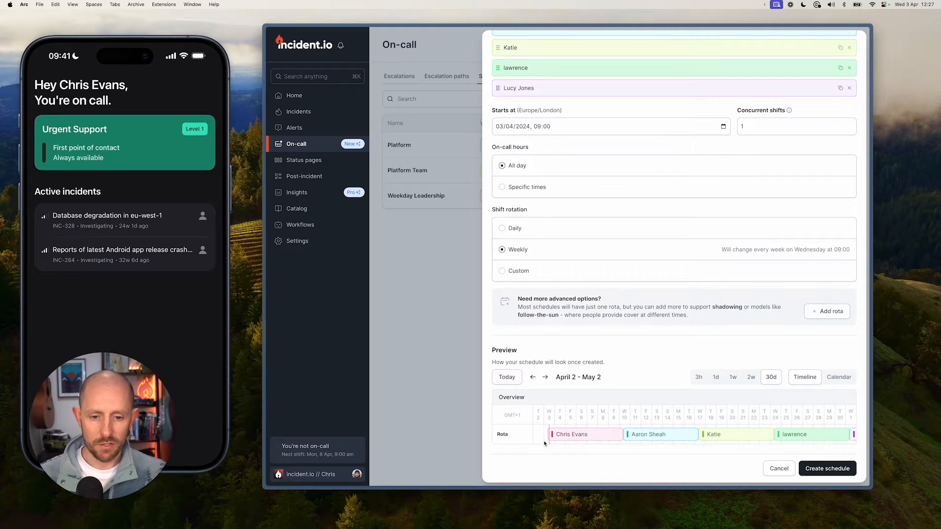
mouse_move(587, 353)
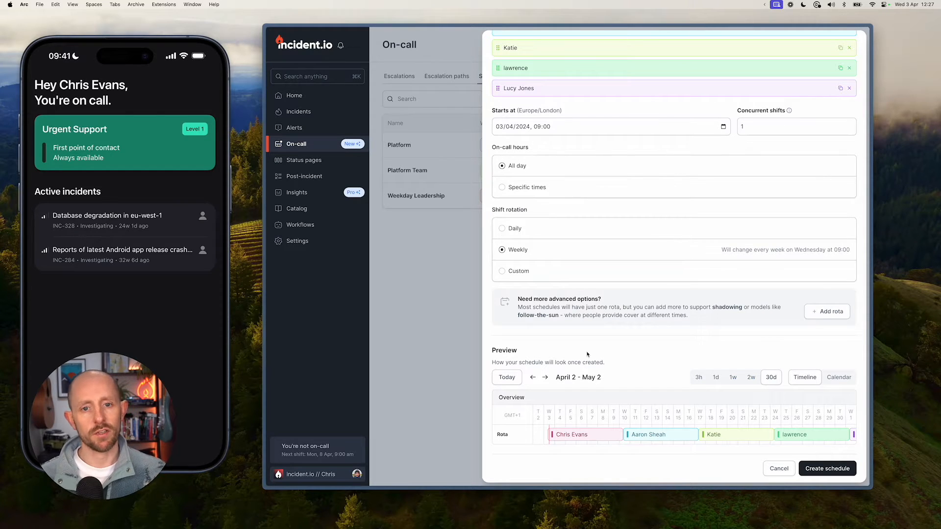
mouse_move(594, 338)
text(2)
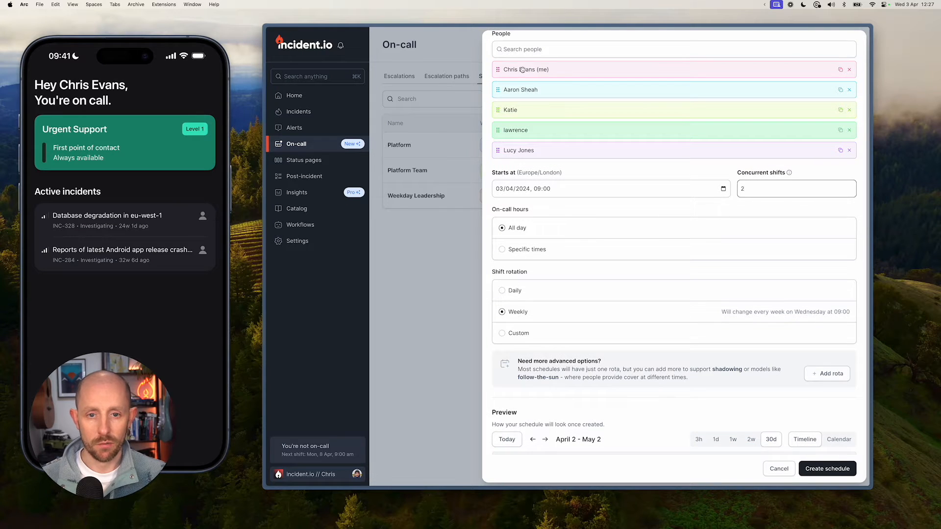
mouse_move(528, 126)
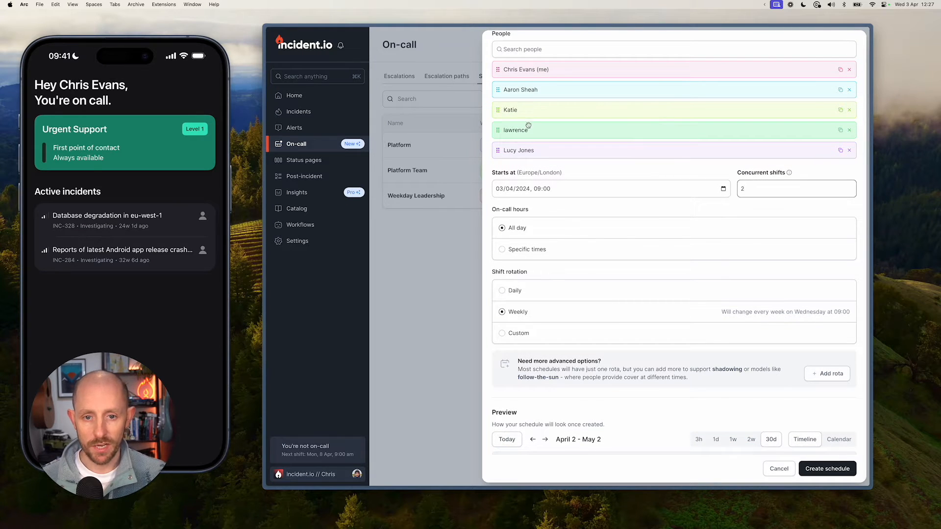
scroll(down, 3)
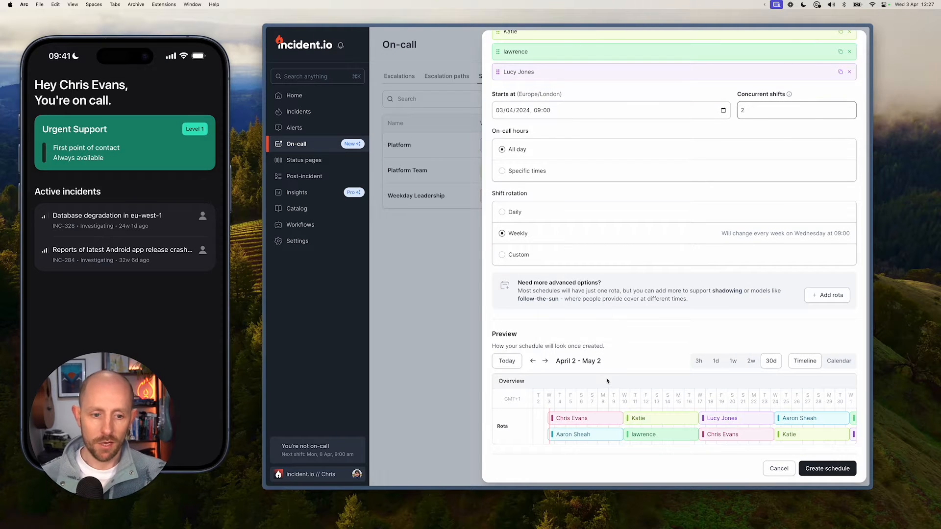
click(796, 110)
text(1)
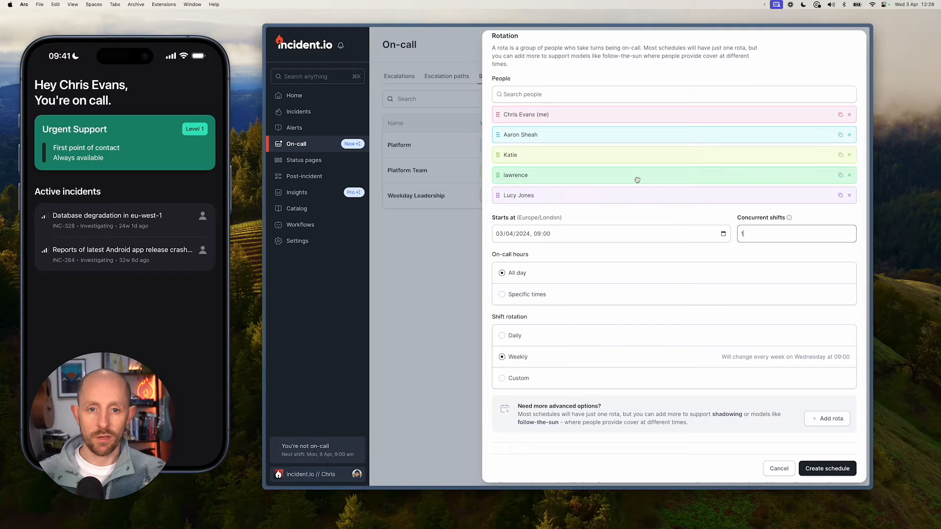
scroll(up, 3)
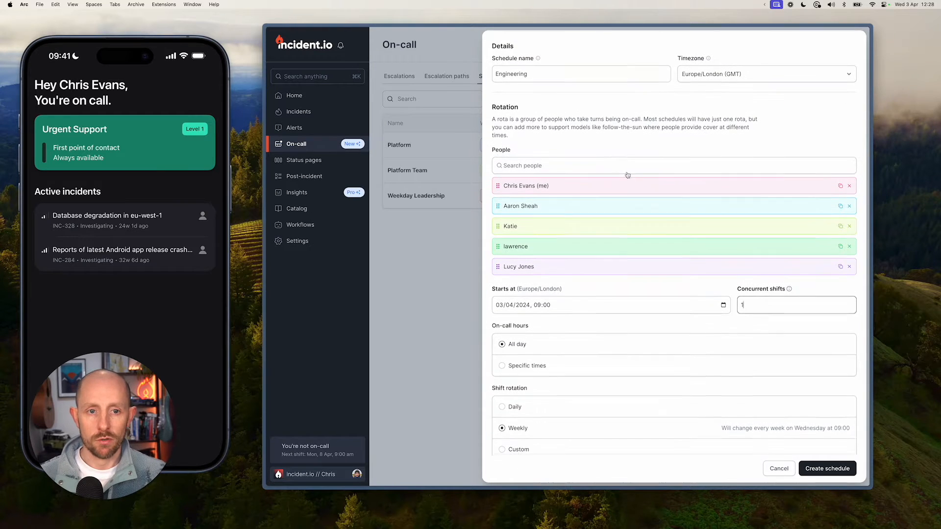
scroll(down, 3)
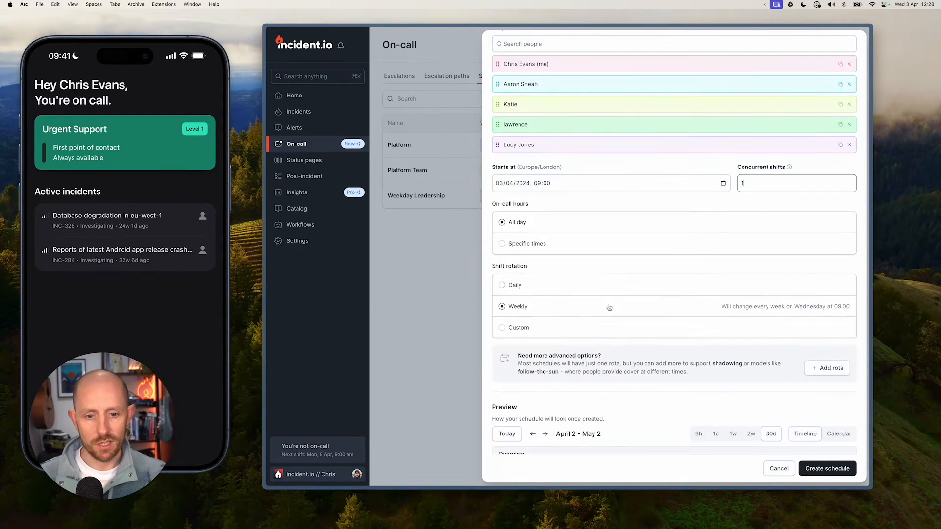
Add a second empty rota named Shadow and create the Engineering schedule
click(826, 368)
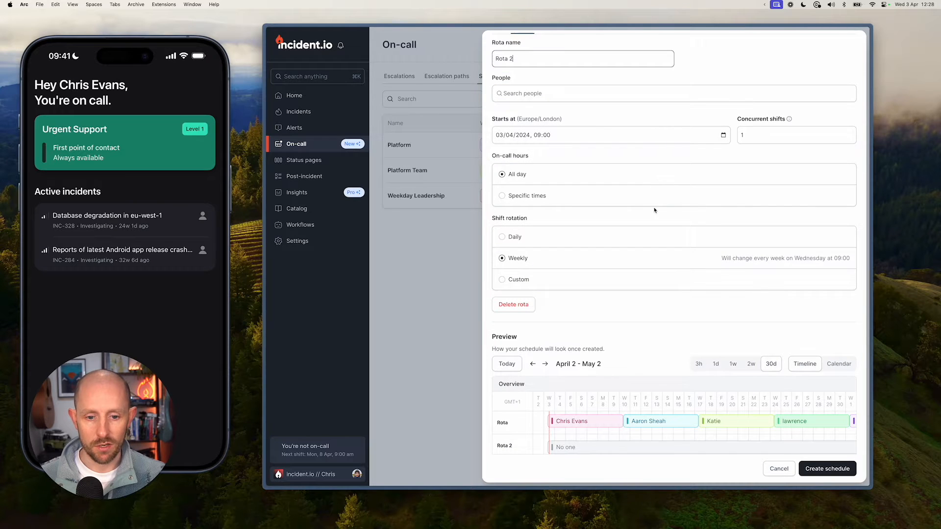
scroll(down, 3)
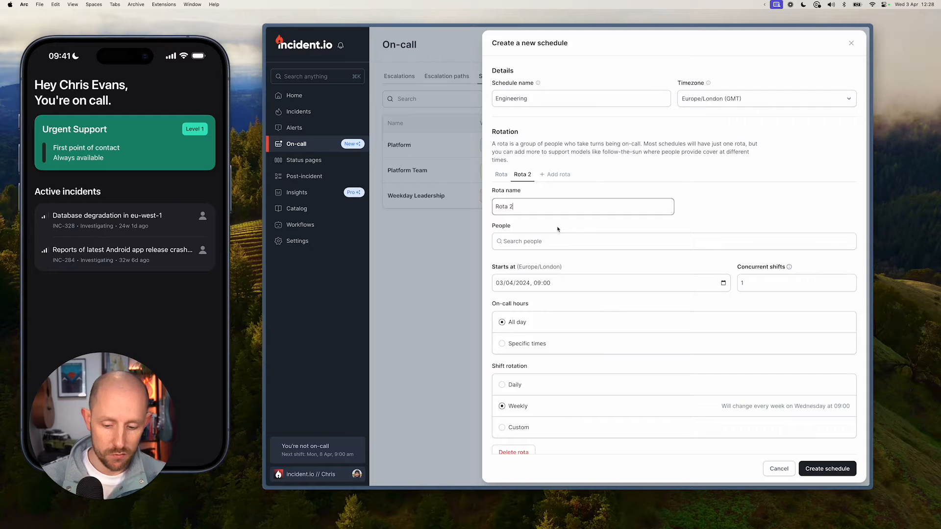
text(Shadow)
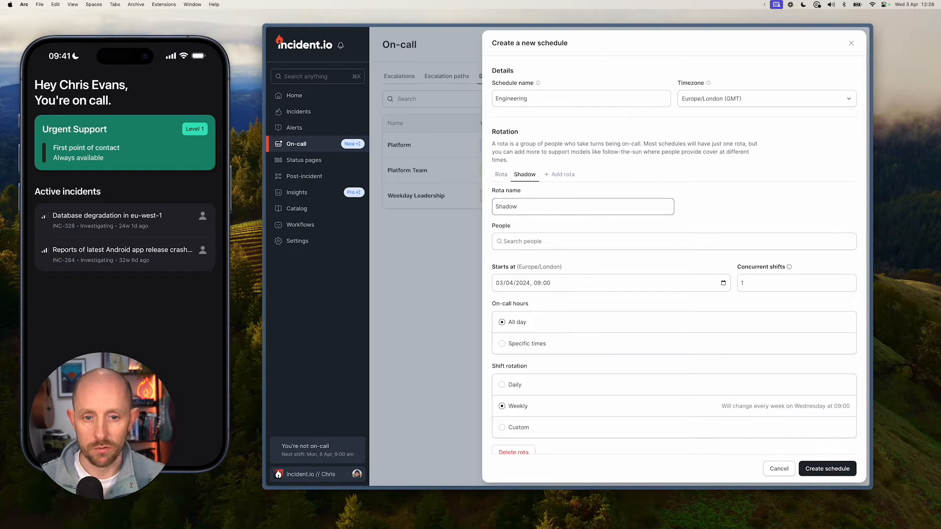
scroll(down, 3)
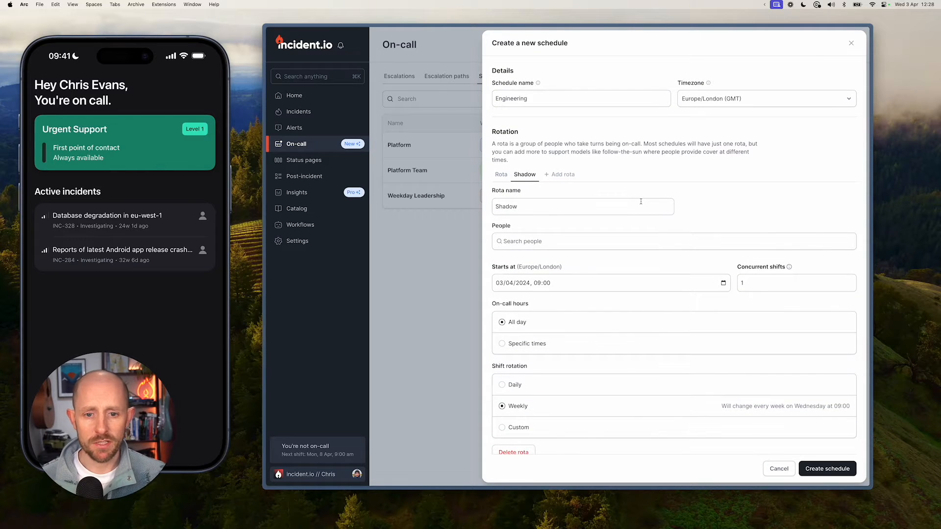
scroll(down, 3)
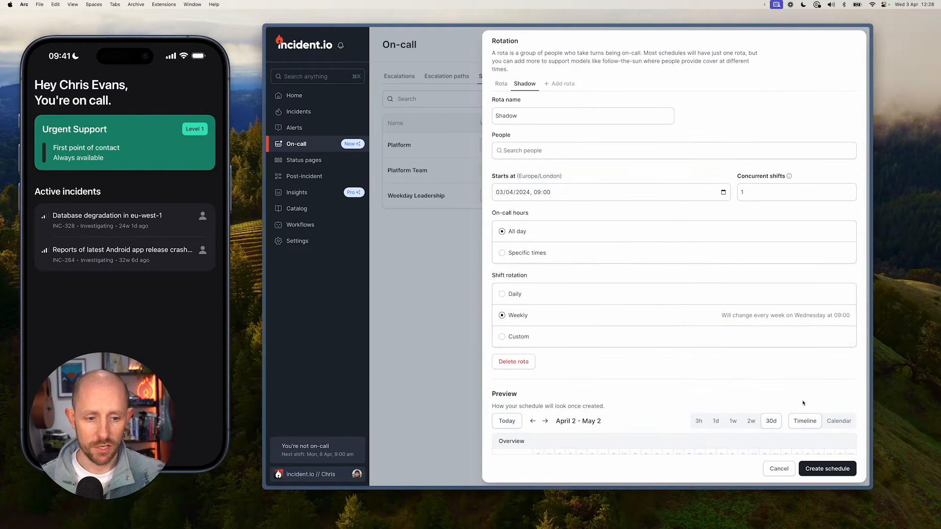
mouse_move(769, 409)
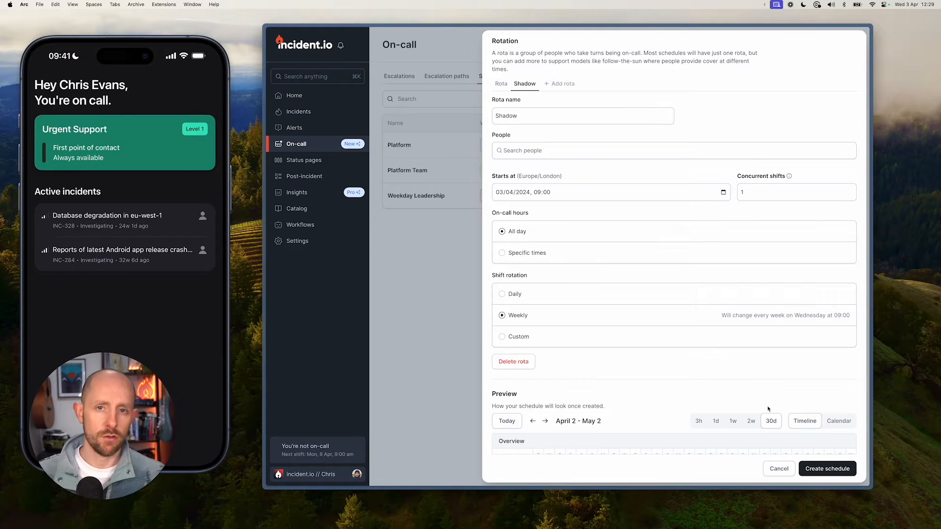
click(827, 468)
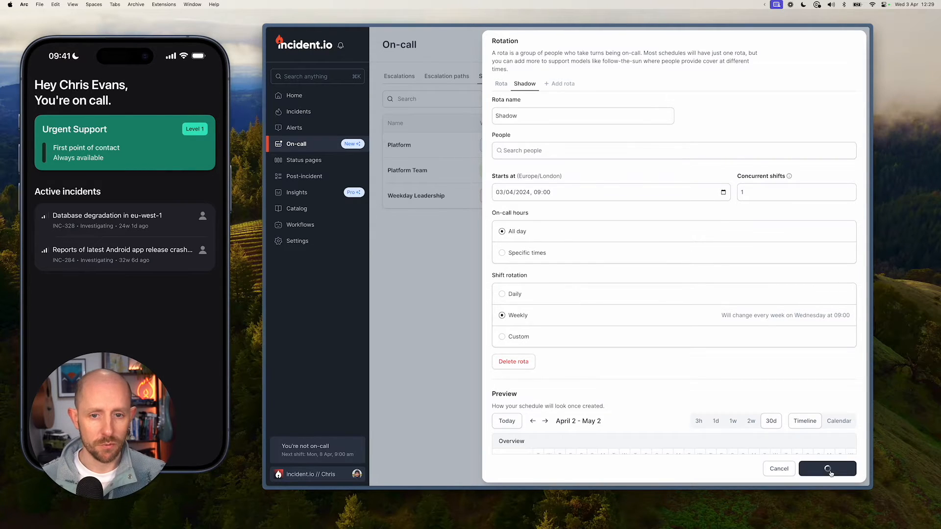
Confirm creation and review the Engineering timeline with Rota and empty Shadow
click(827, 468)
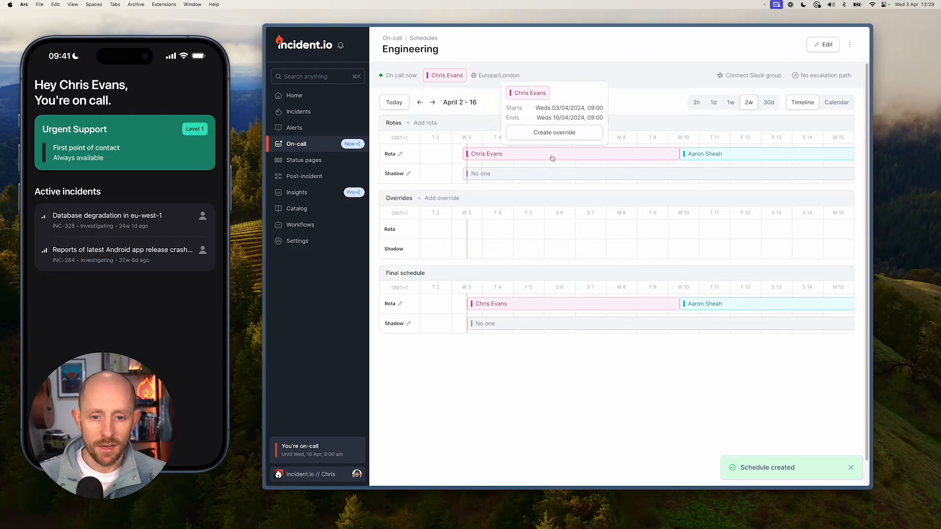
click(487, 344)
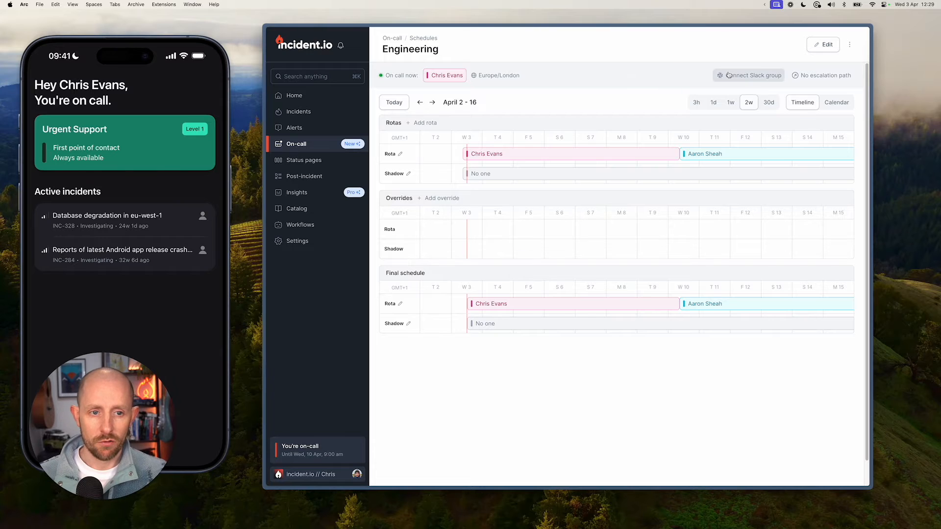
click(748, 75)
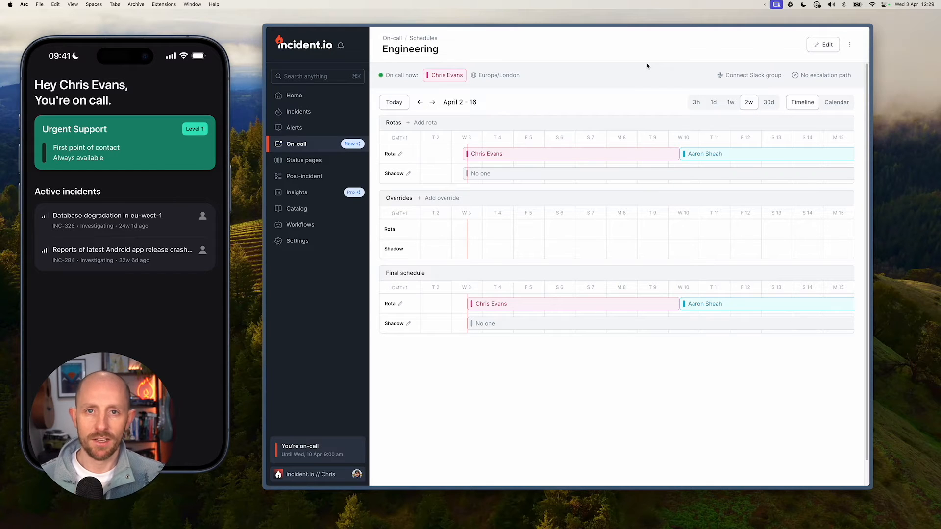
mouse_move(653, 144)
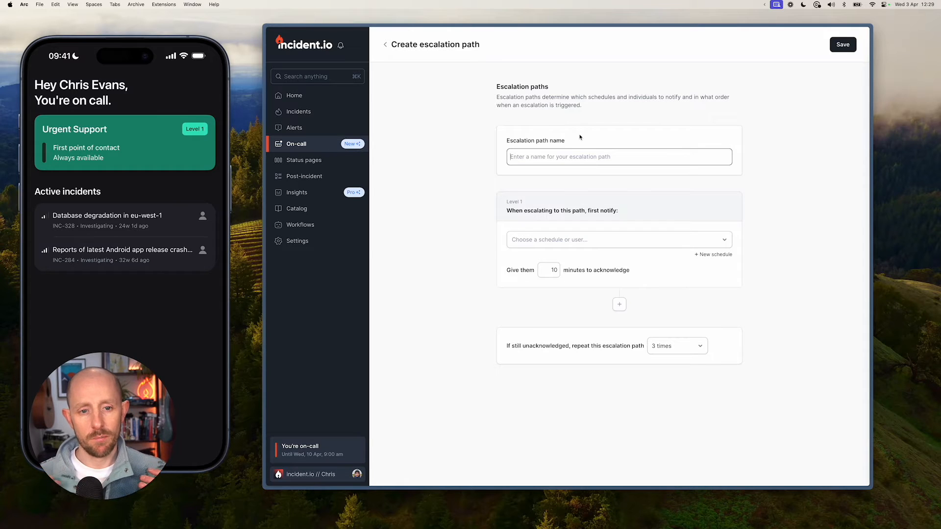
Name the escalation path Engineering, notifying the Engineering schedule first, then yourself
text(E)
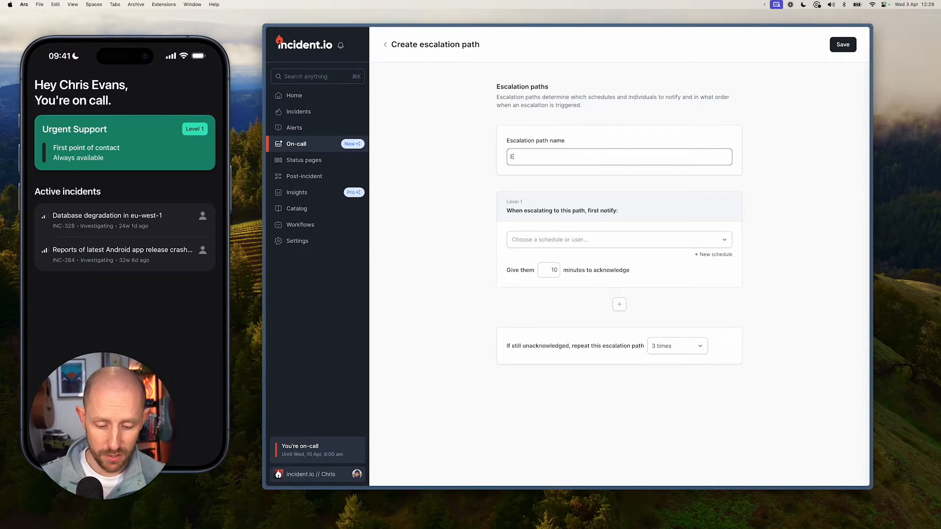
text(ngineering)
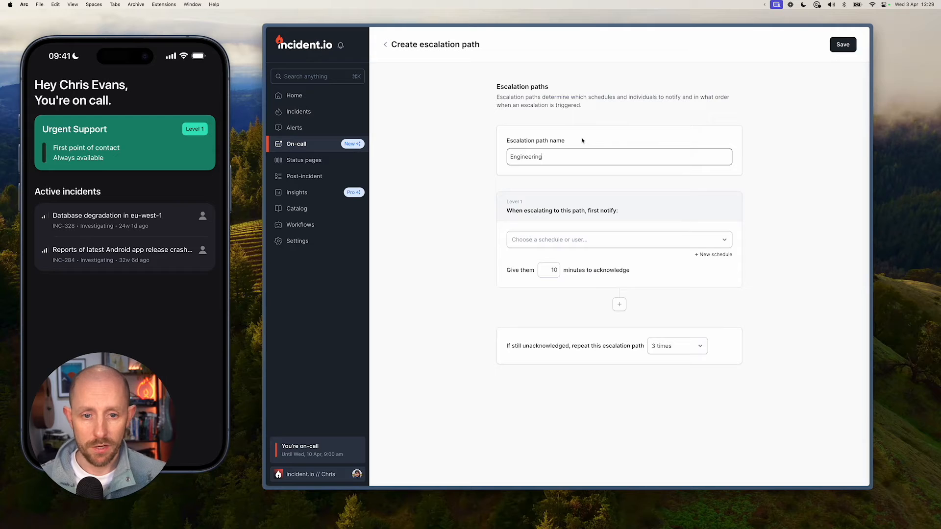
mouse_move(605, 239)
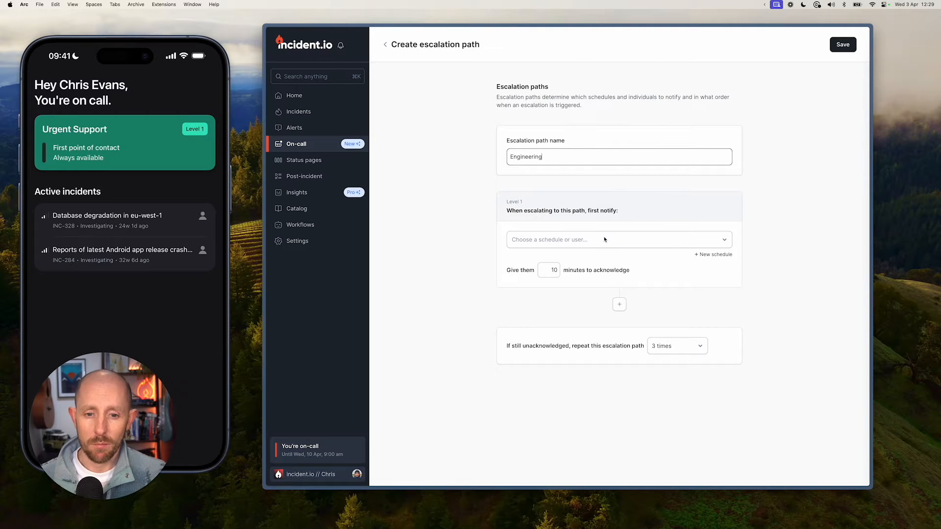
click(619, 240)
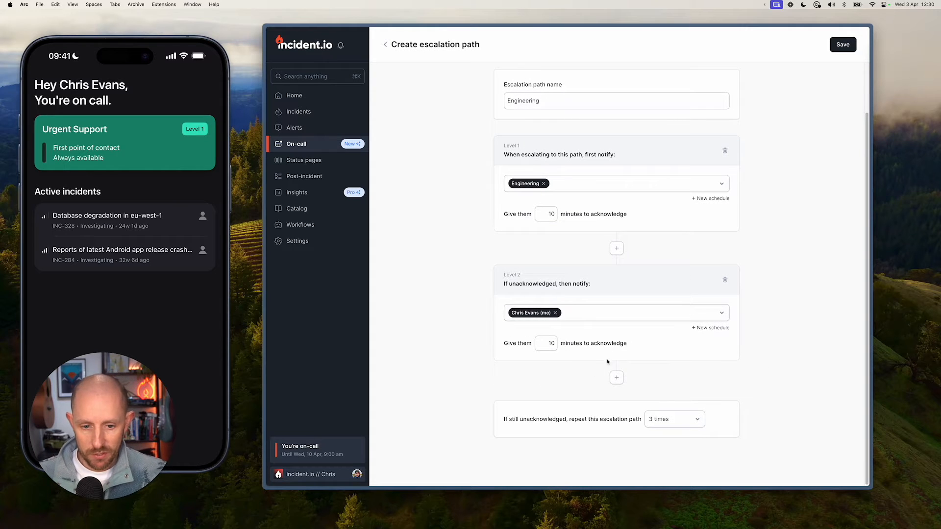
mouse_move(668, 373)
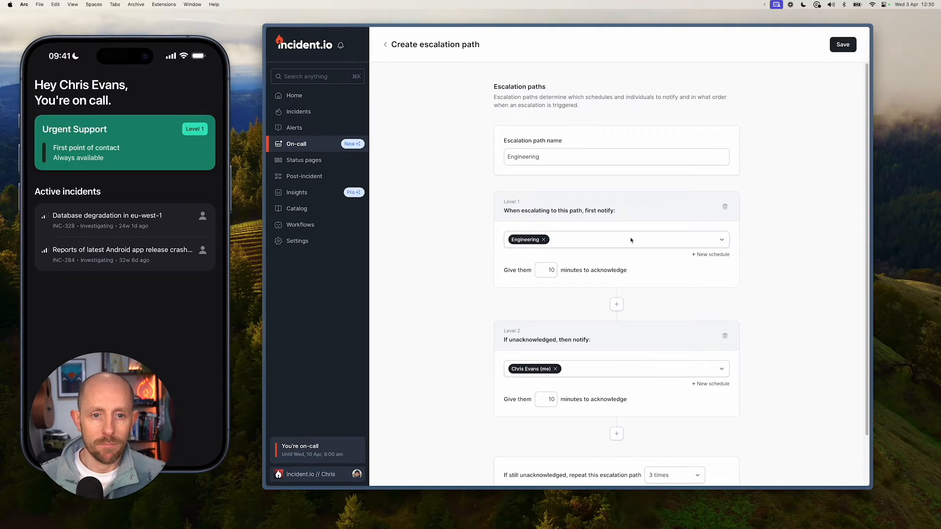
mouse_move(660, 336)
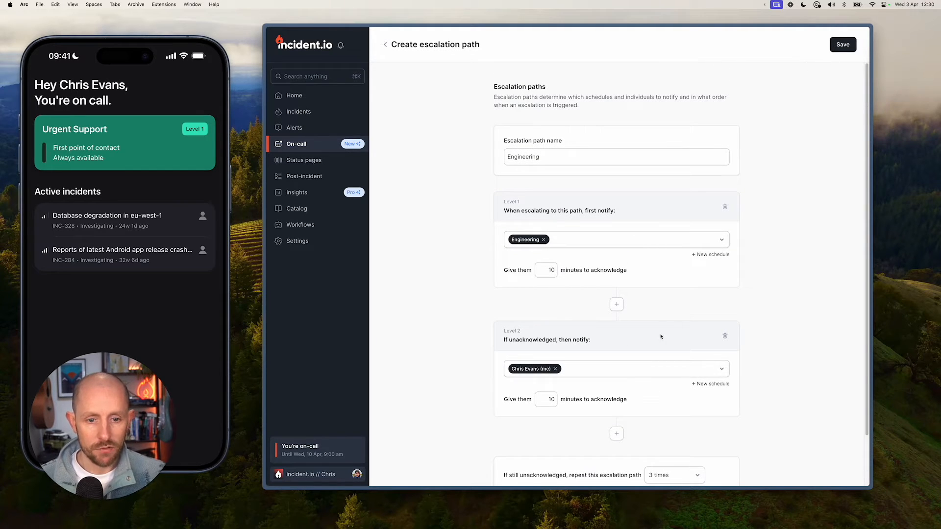
scroll(down, 3)
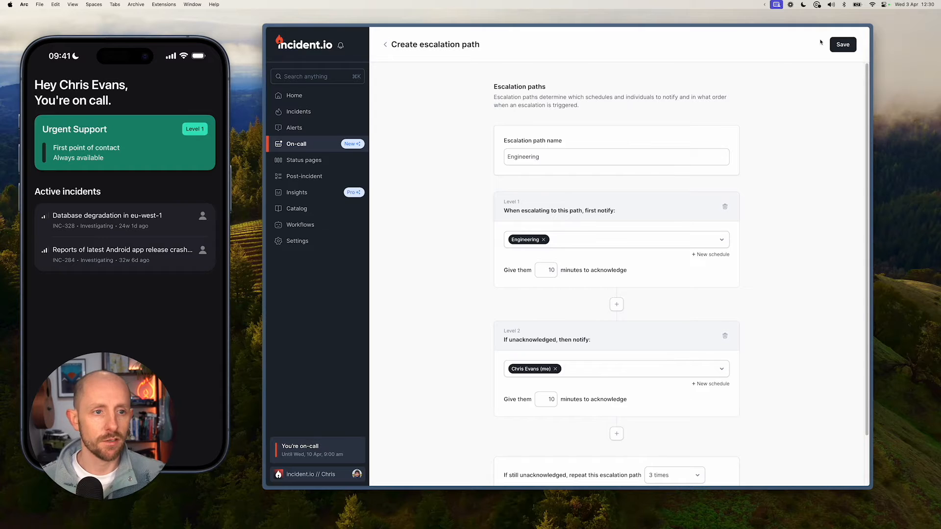
Save the Engineering escalation path and return to the home dashboard
click(842, 44)
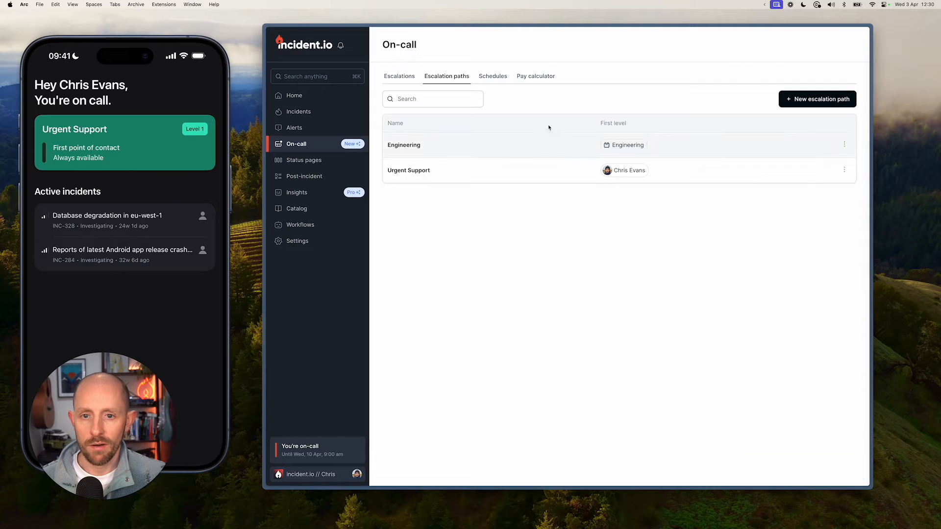
mouse_move(890, 326)
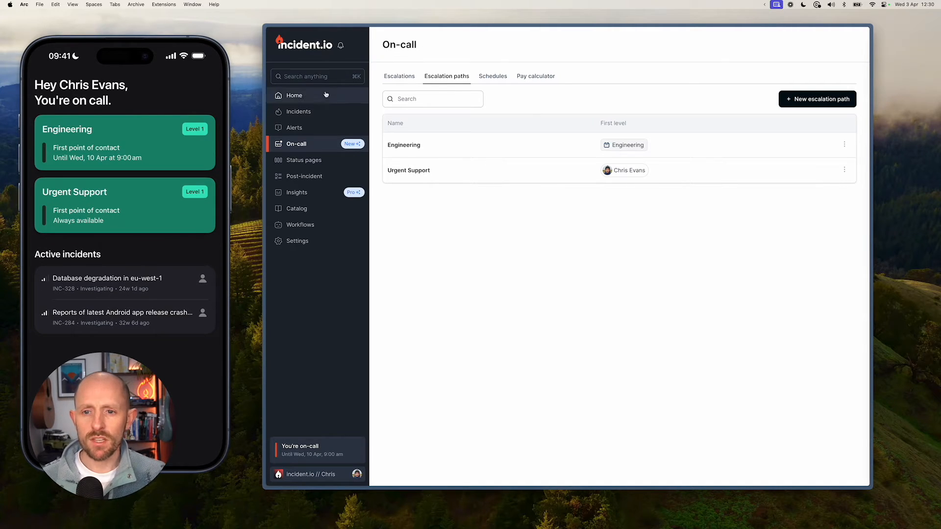
click(293, 96)
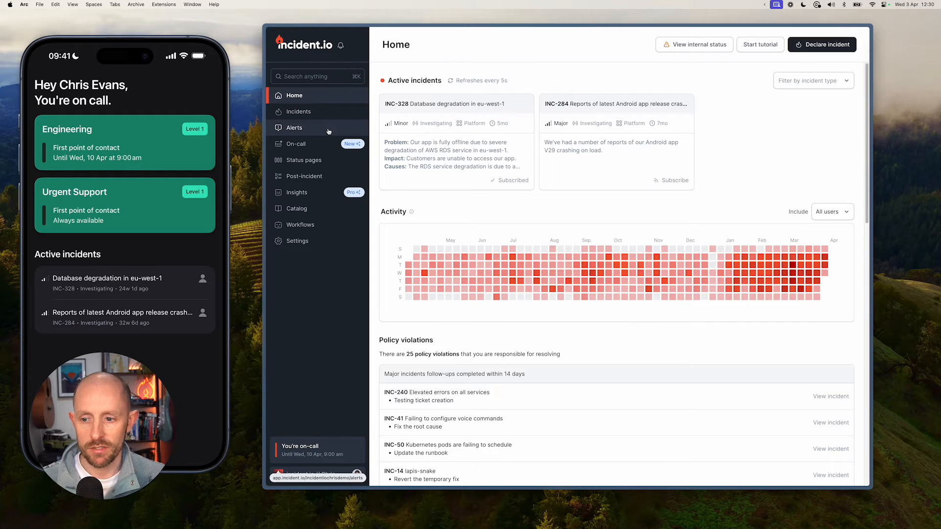
Go to the Alerts overview from the sidebar
click(294, 128)
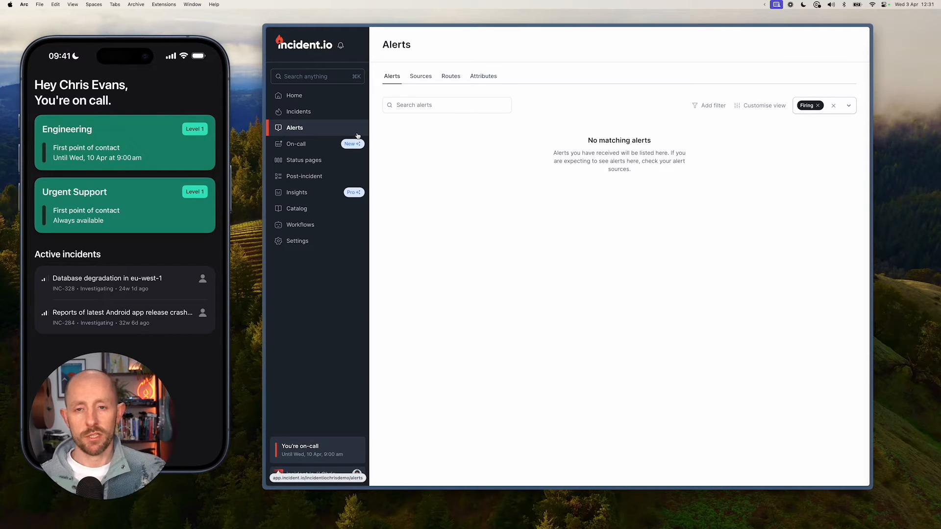
Show the configured alert sources list
click(420, 76)
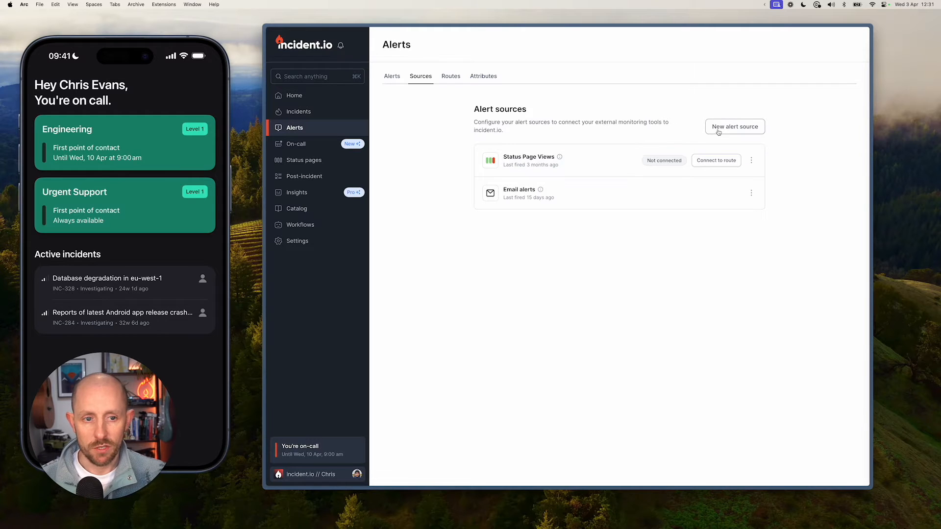
Begin a new alert source using the HTTP integration, named HTTP alerts
click(734, 127)
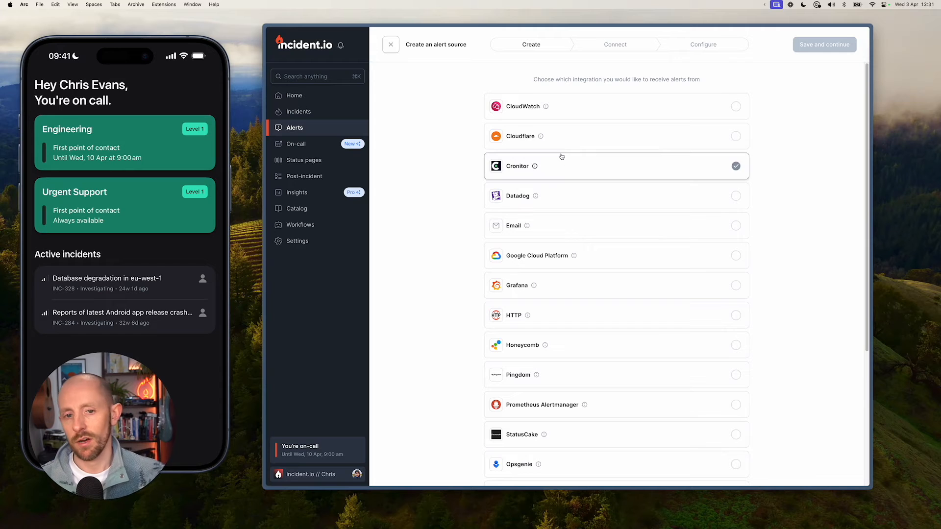
click(617, 255)
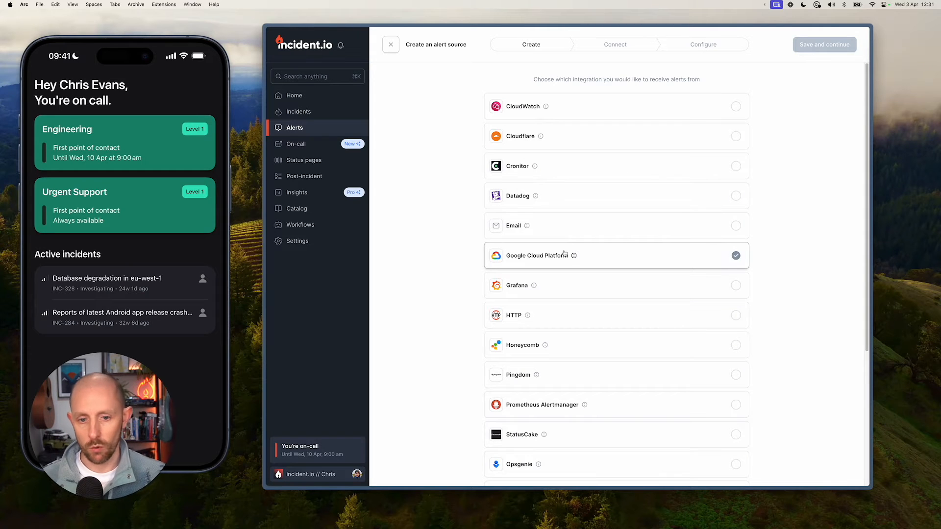
click(616, 279)
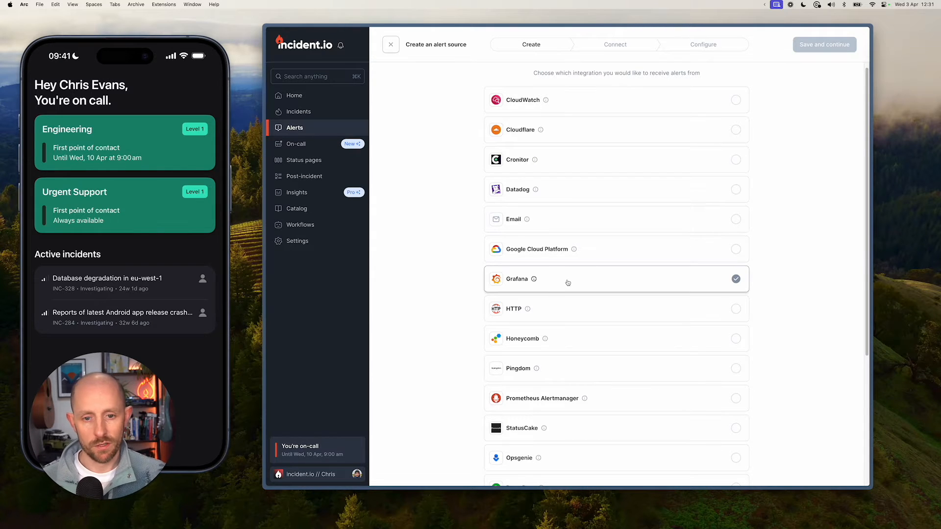
click(513, 225)
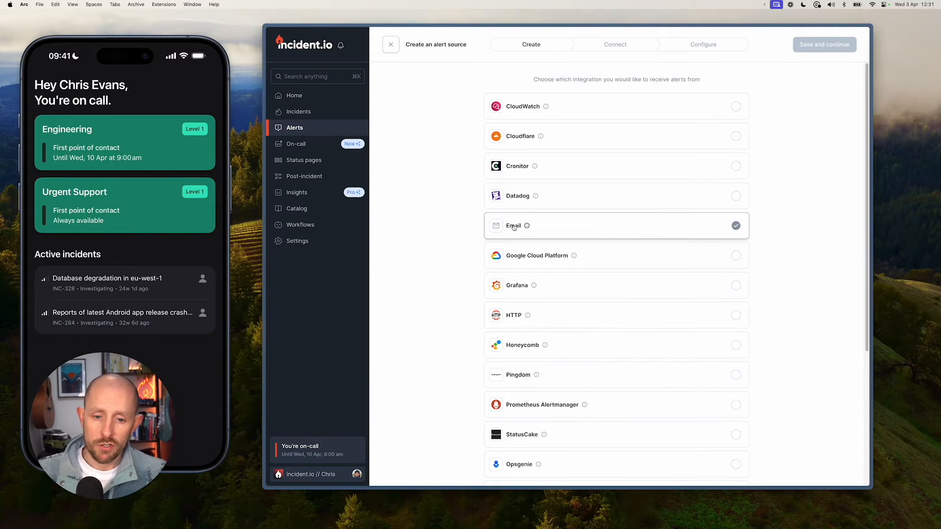
mouse_move(555, 226)
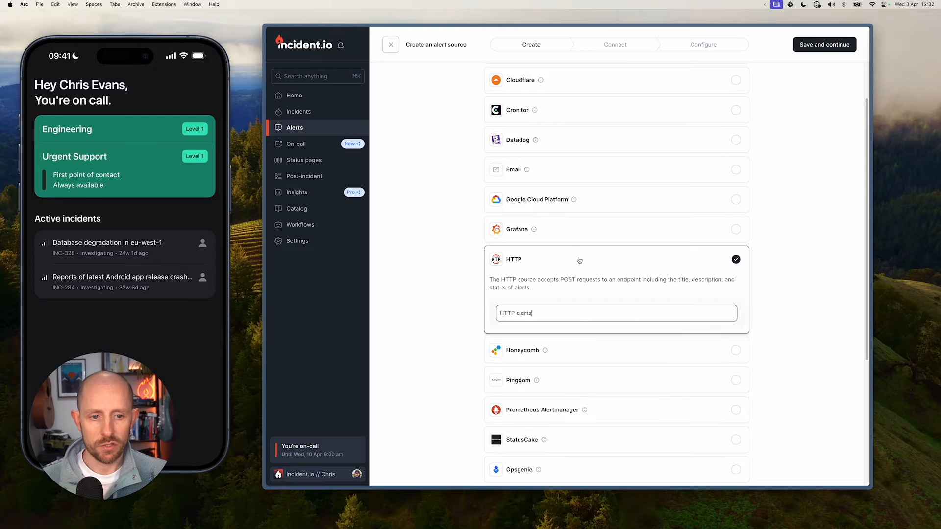
Save the HTTP source and copy its endpoint URL for sending a test alert
click(824, 44)
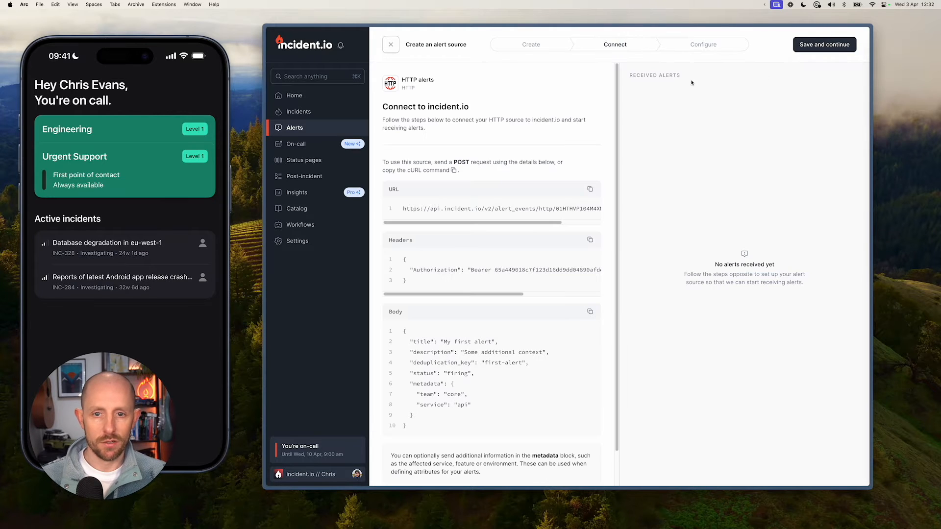
scroll(down, 3)
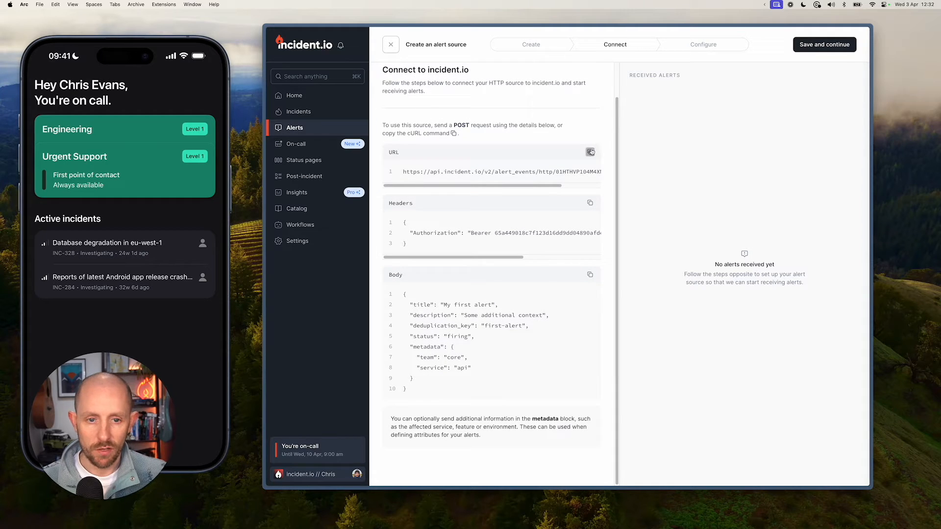
click(590, 152)
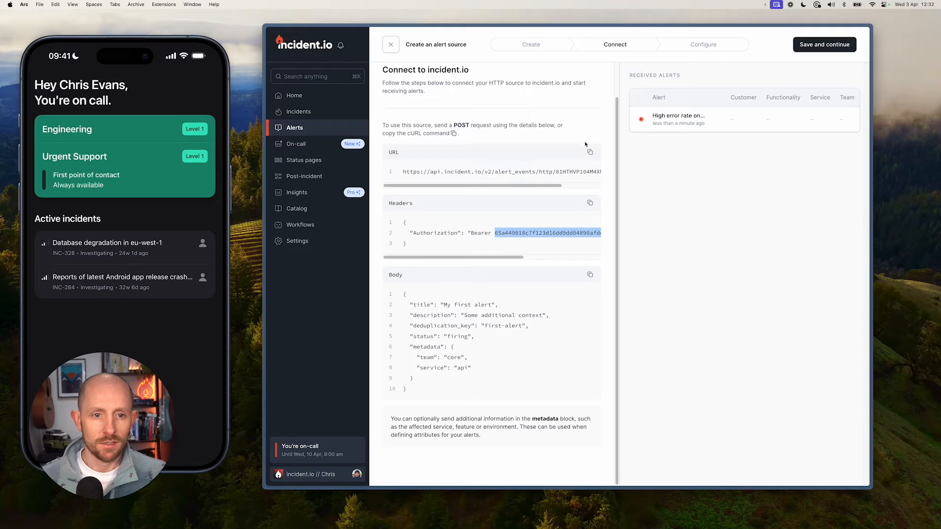
mouse_move(734, 164)
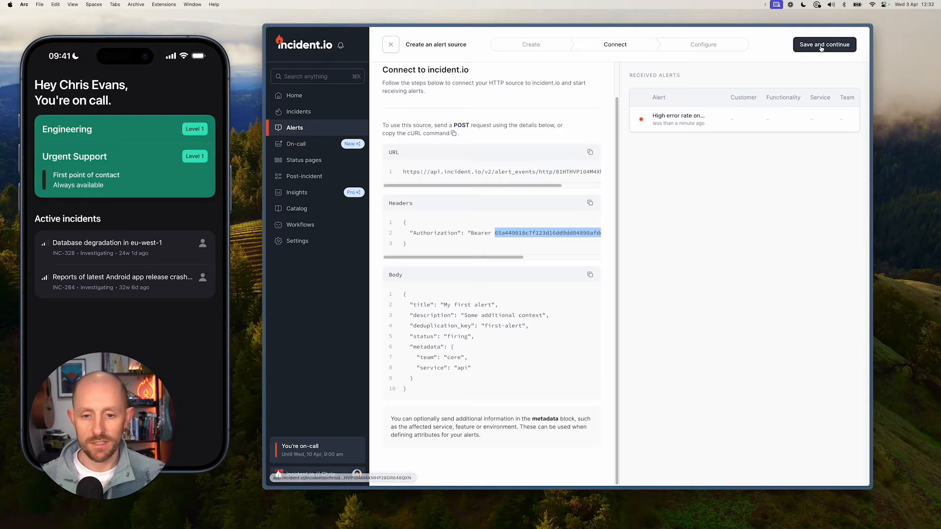
Save and continue to the HTTP alerts configure step and scroll through the custom attribute mappings
click(824, 44)
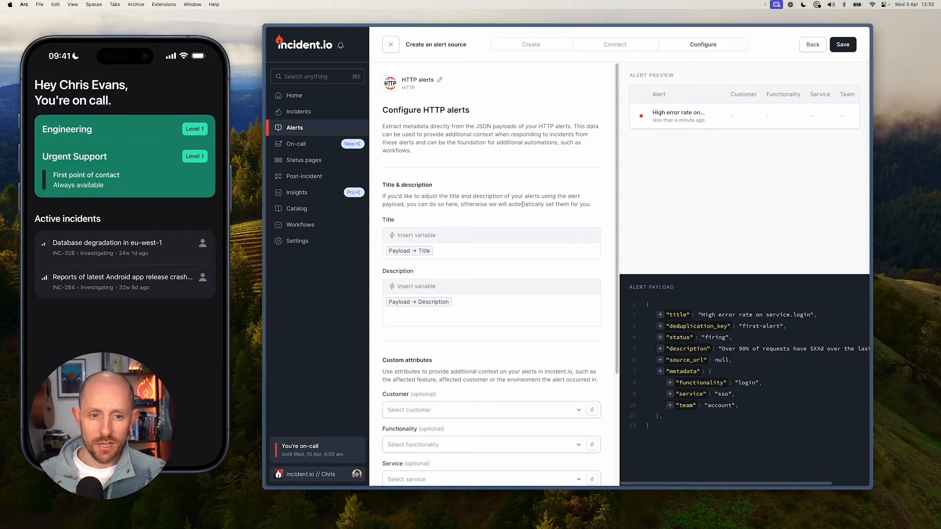
scroll(down, 3)
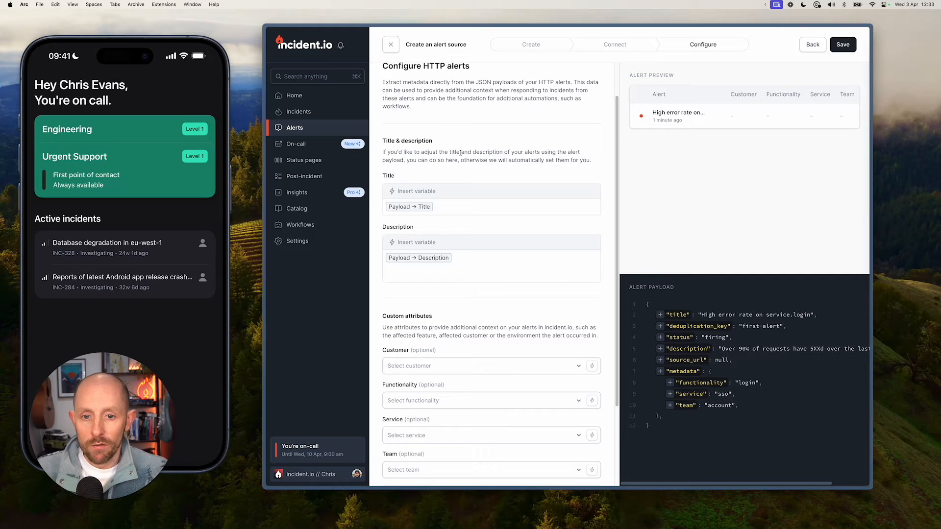
mouse_move(448, 191)
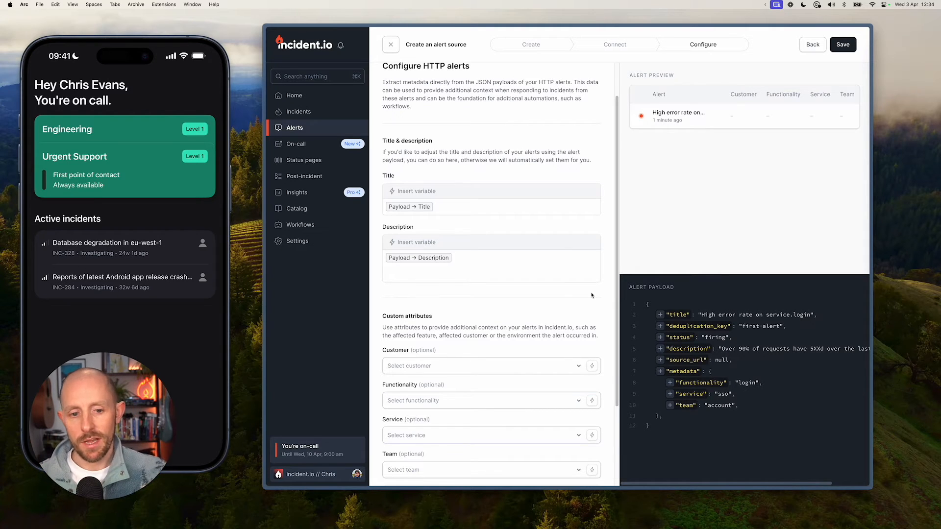
scroll(down, 3)
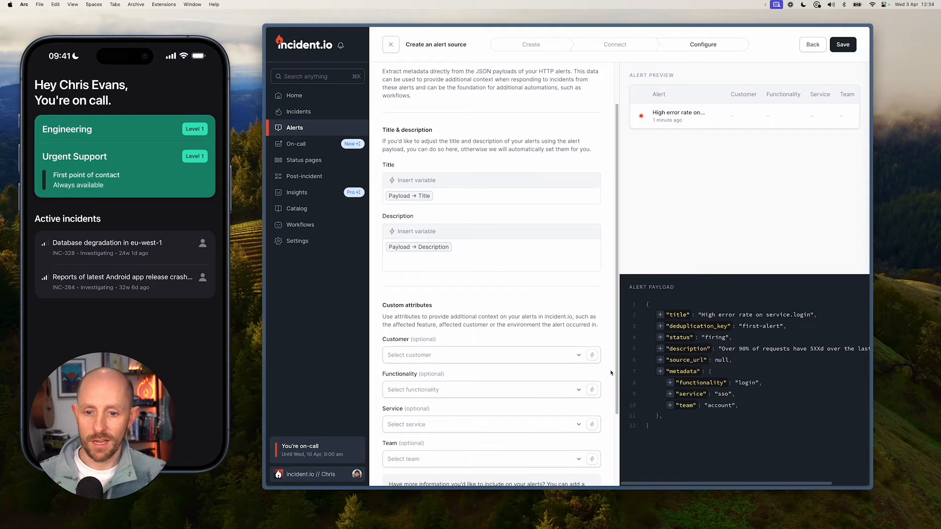
scroll(down, 3)
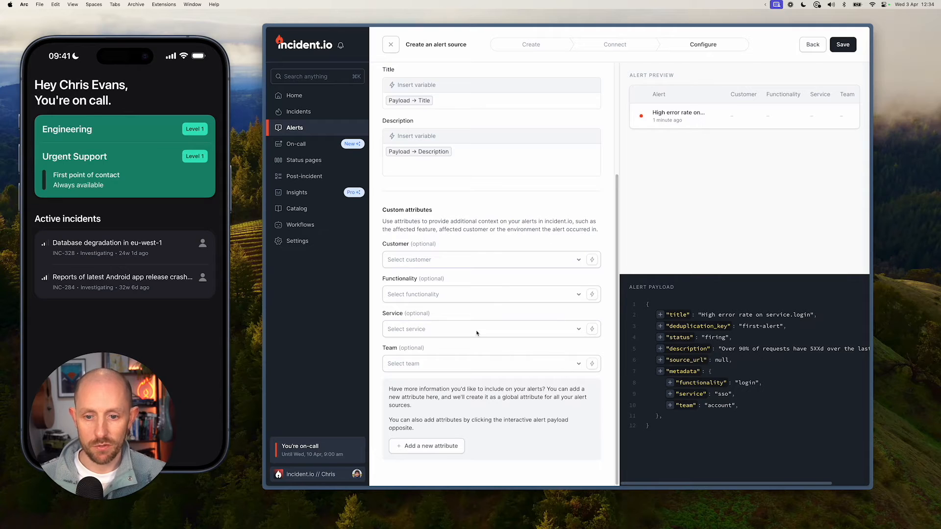
mouse_move(462, 369)
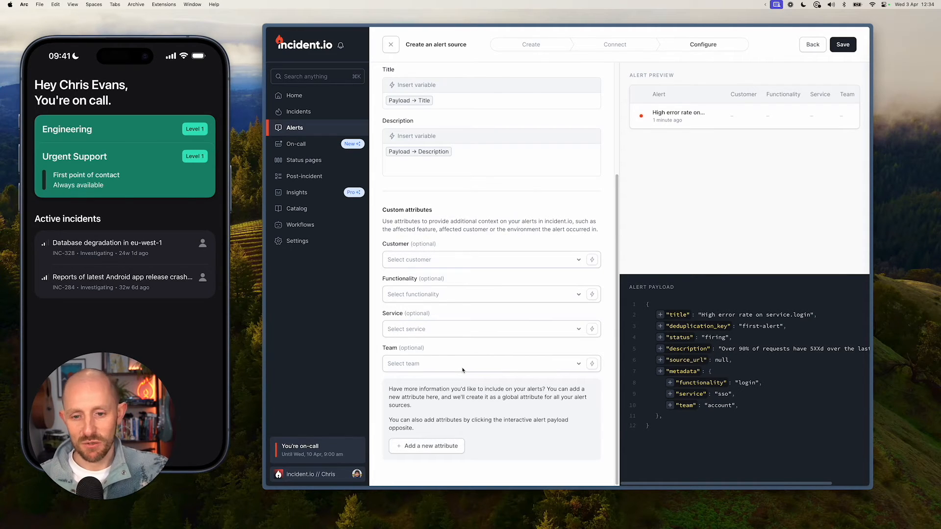
mouse_move(478, 301)
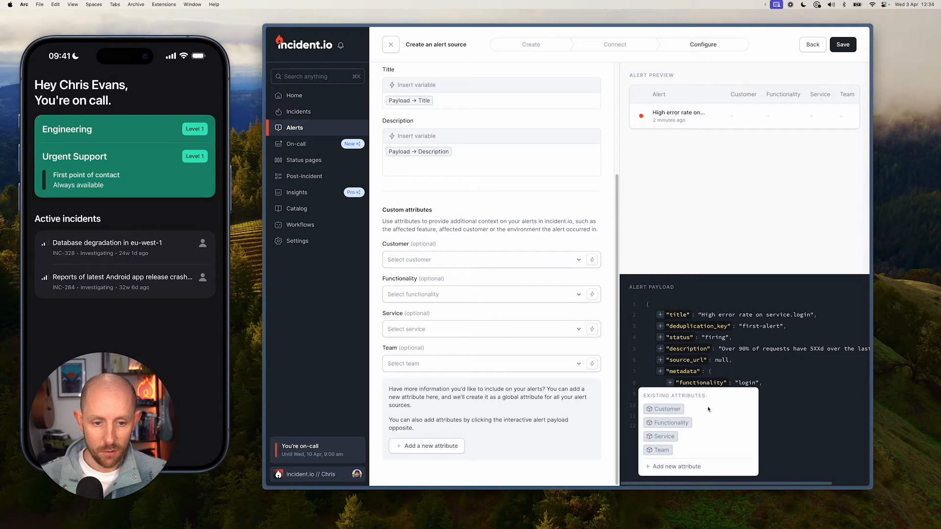
Map the payload's functionality to Functionality and $.metadata.service to Service, giving Login and SSO in the preview
click(667, 422)
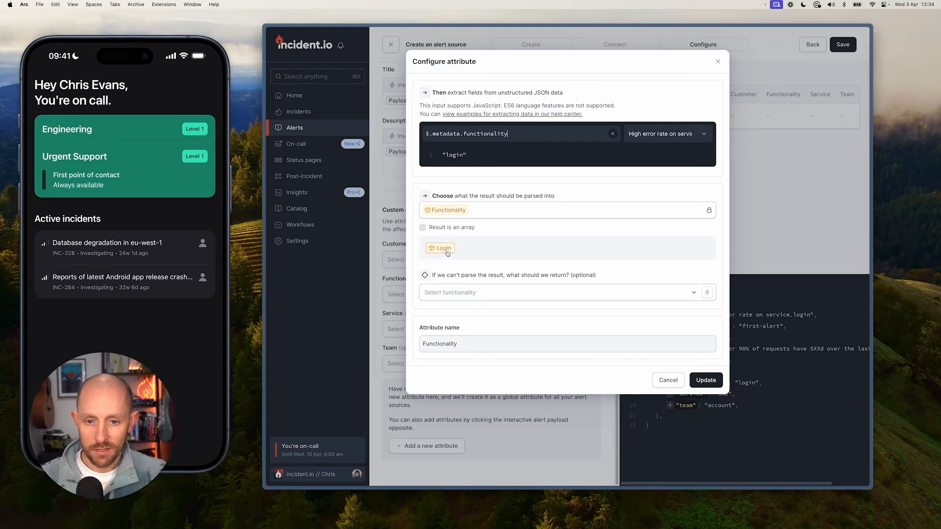
click(706, 379)
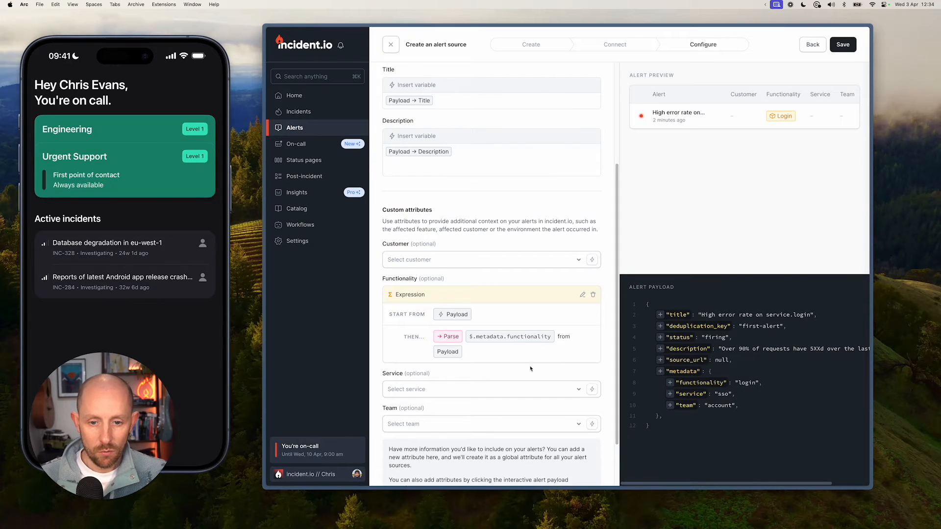
mouse_move(488, 347)
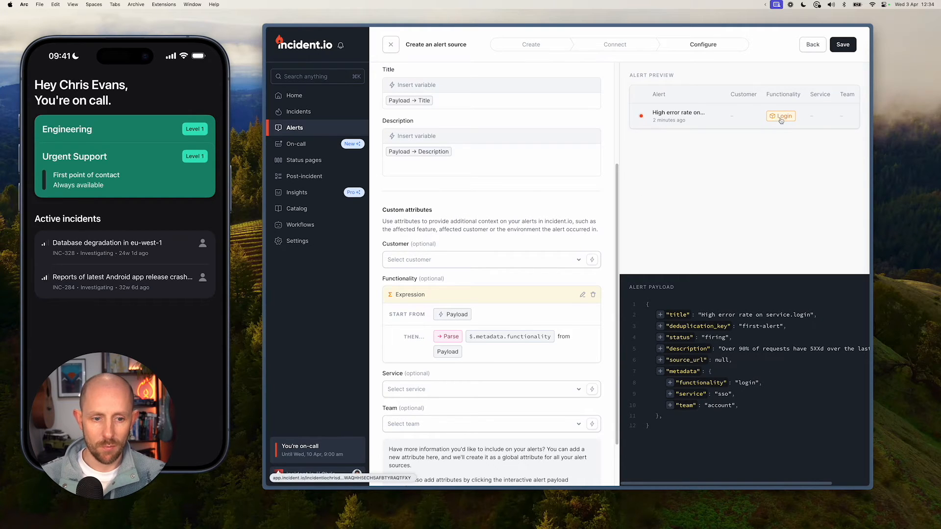
mouse_move(790, 135)
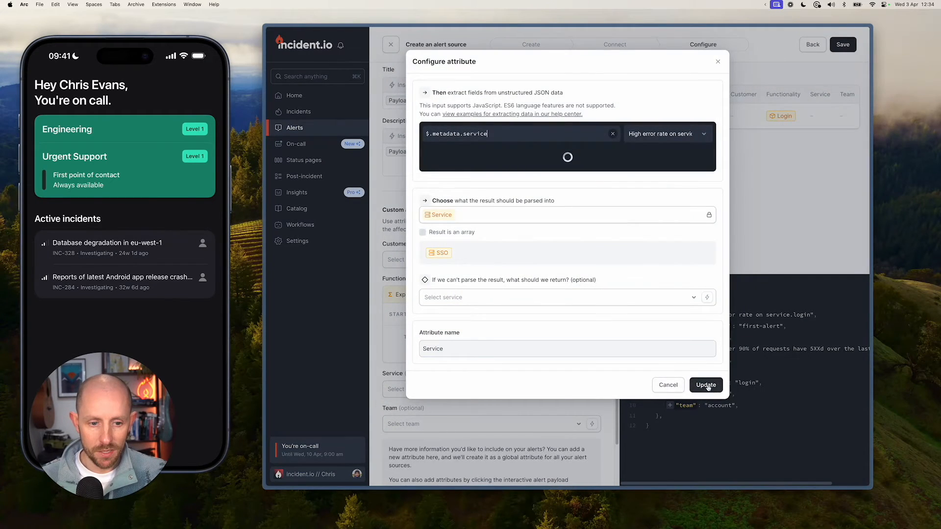
click(705, 385)
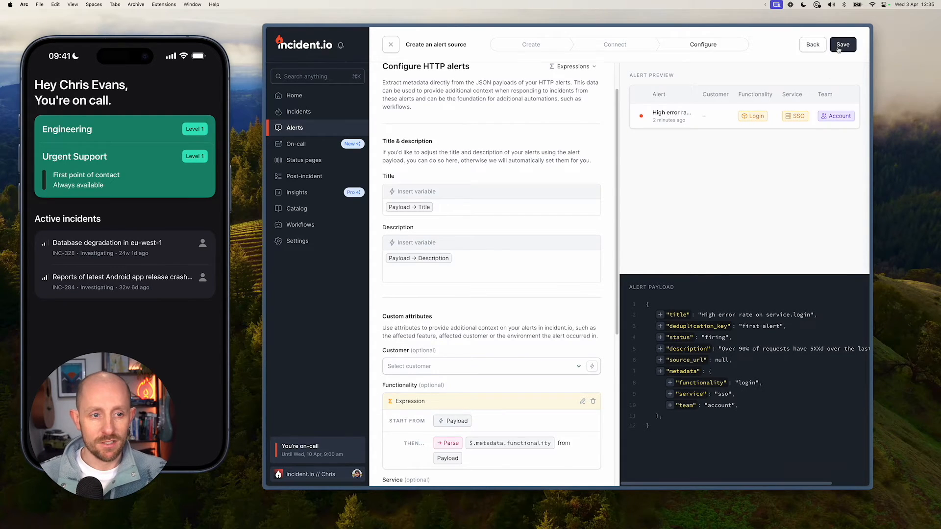
Save the HTTP alerts source and return to the alert sources list
click(842, 44)
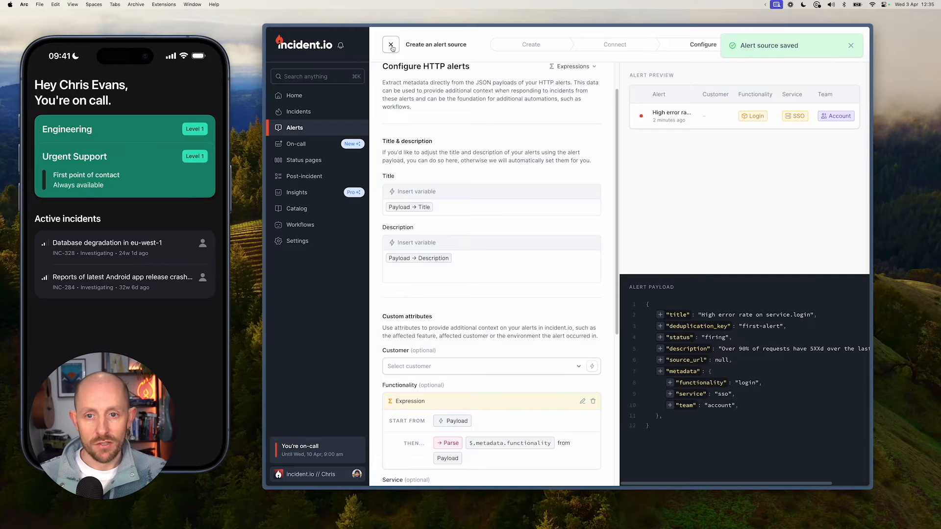
click(392, 45)
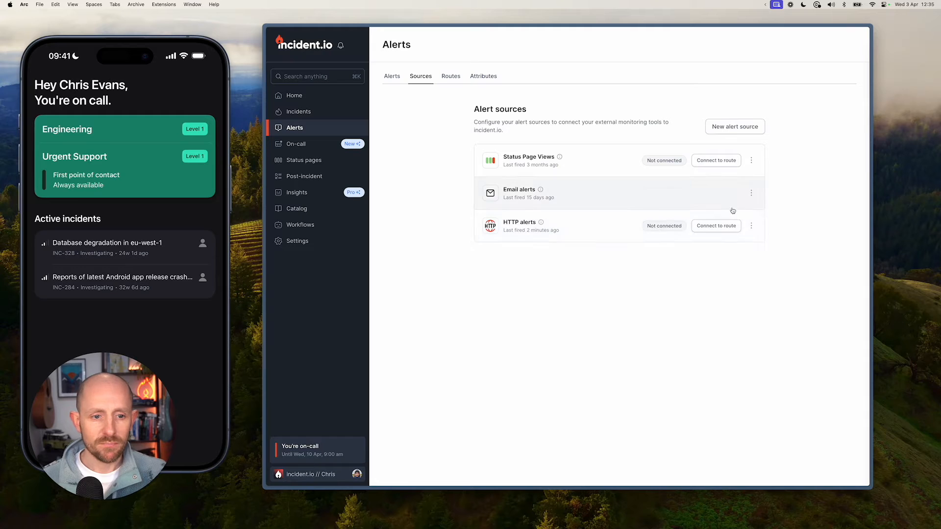
mouse_move(719, 231)
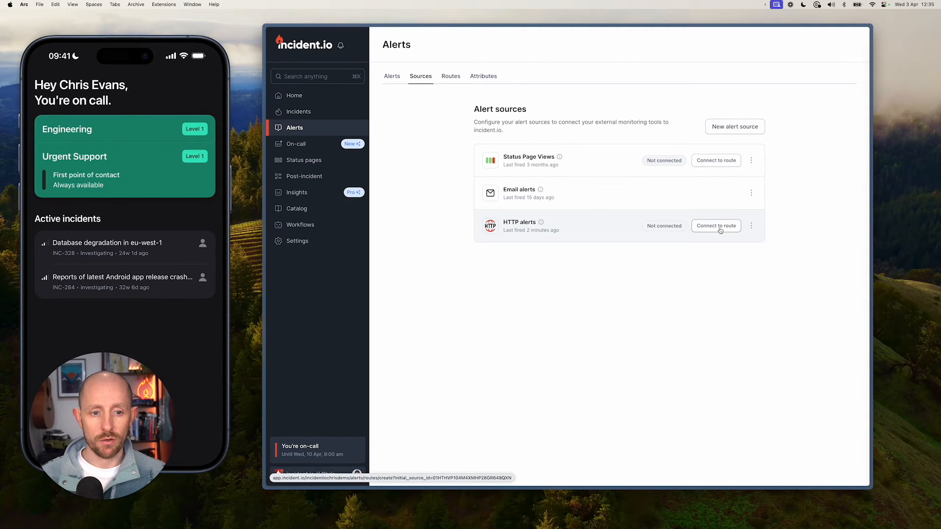
Create an alert route from HTTP alerts named 'HTTP Alert Rotue' and continue to filtering and grouping
click(715, 226)
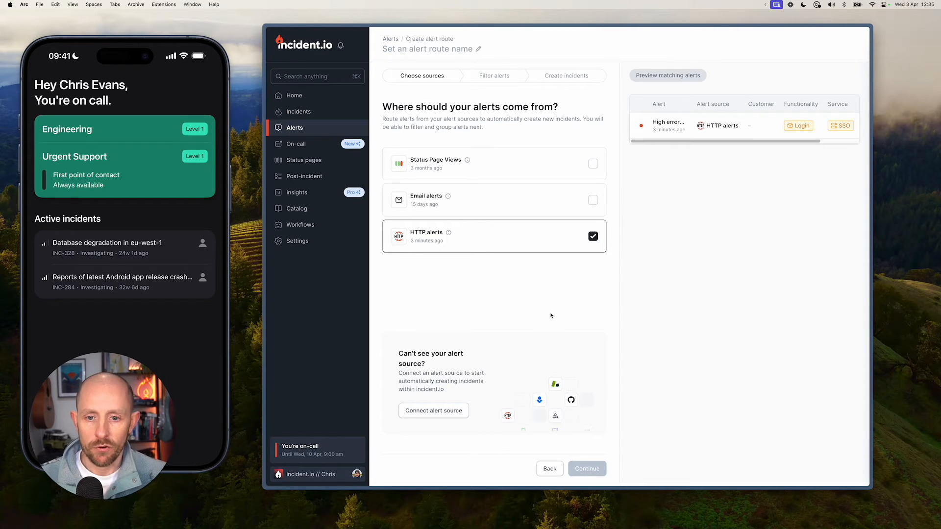
click(593, 236)
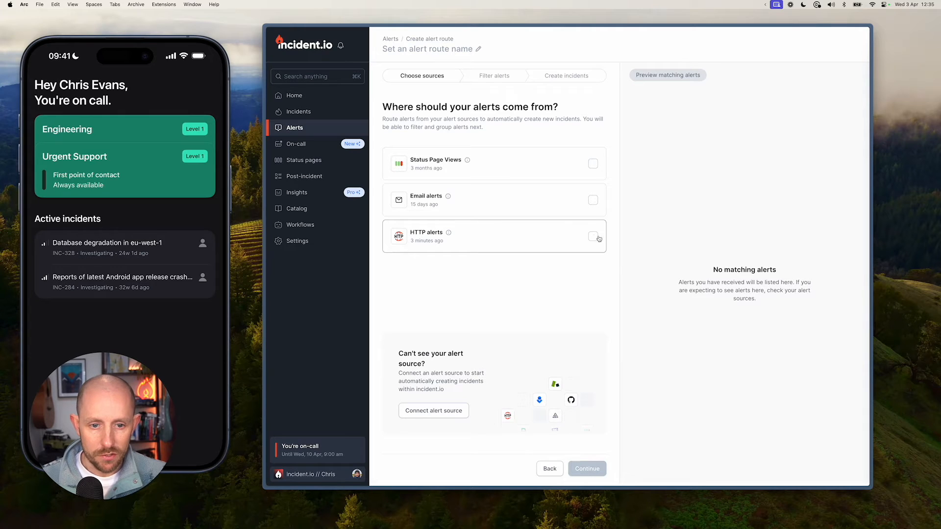
click(593, 236)
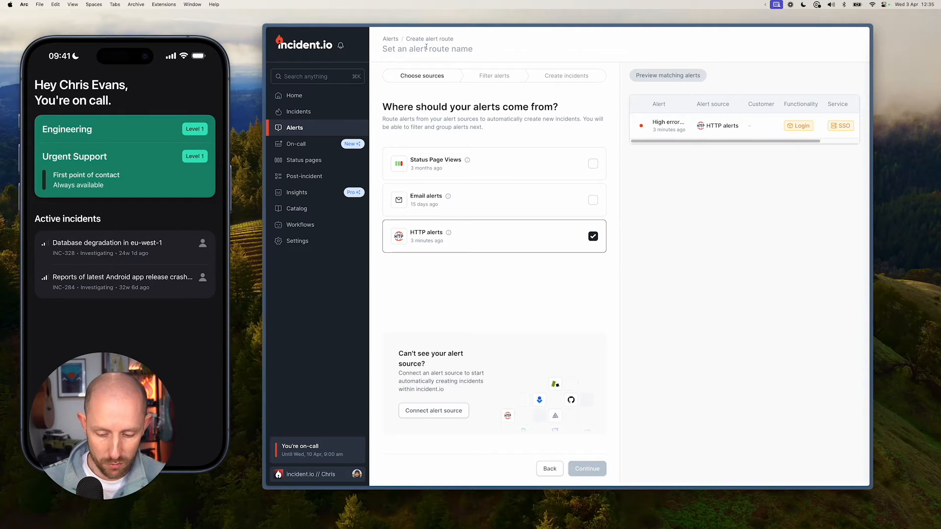
text(HTTP Alert Rotue)
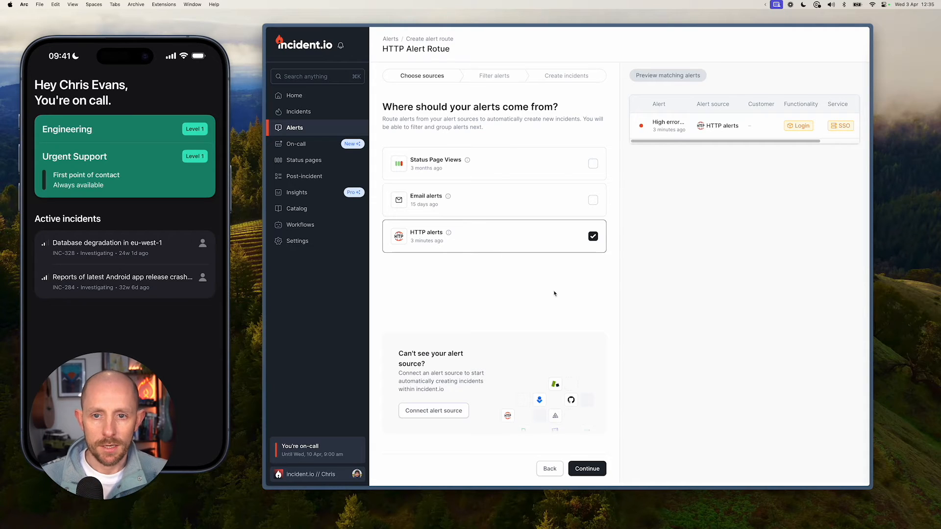
click(587, 468)
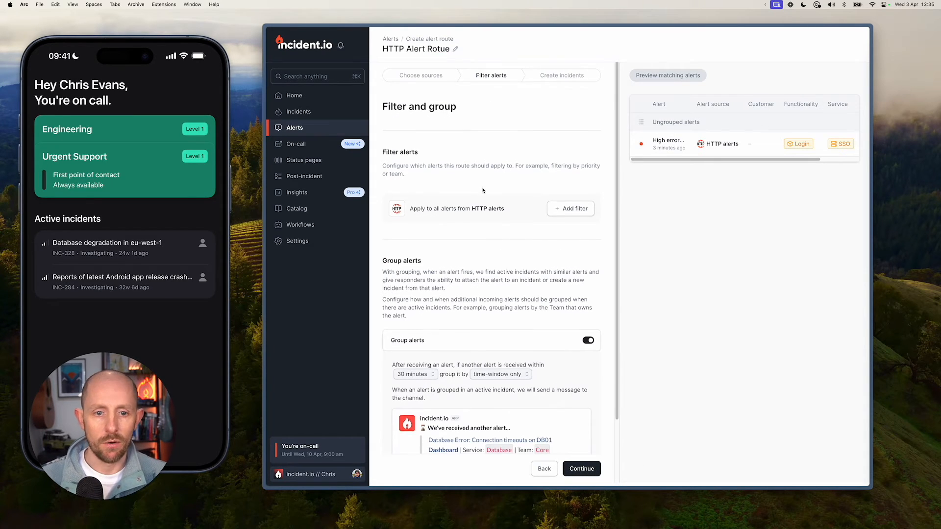
scroll(down, 3)
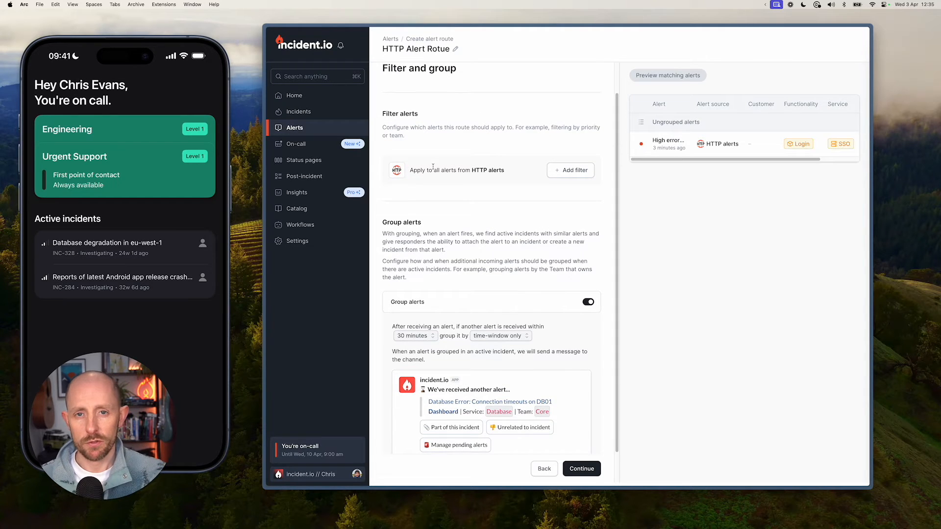
click(570, 170)
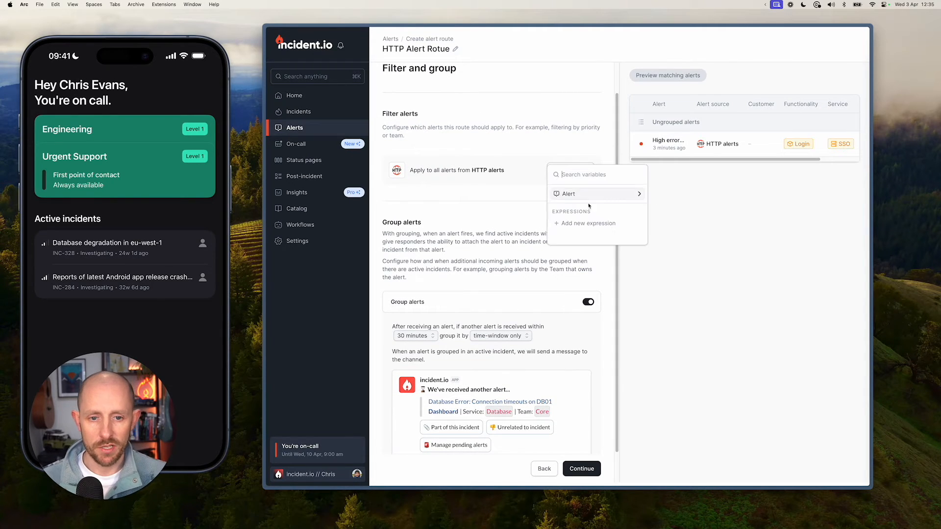
click(568, 193)
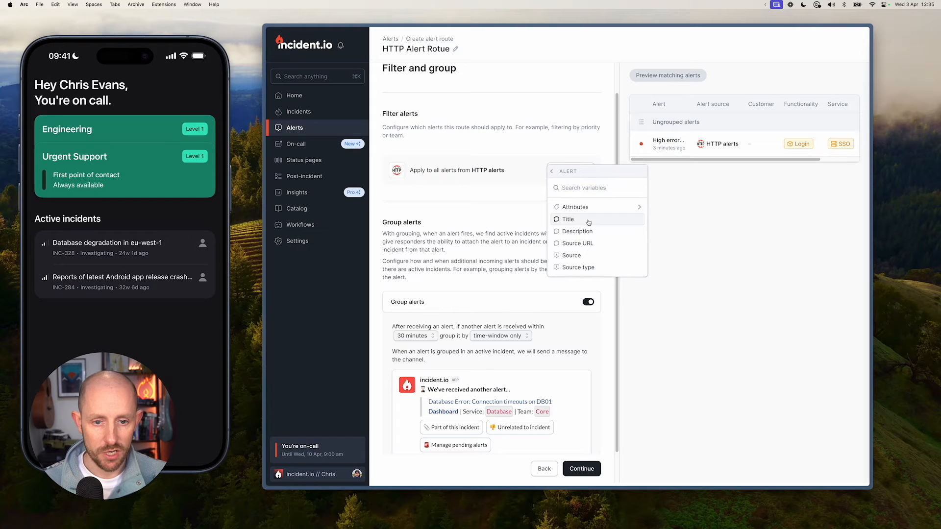
click(568, 219)
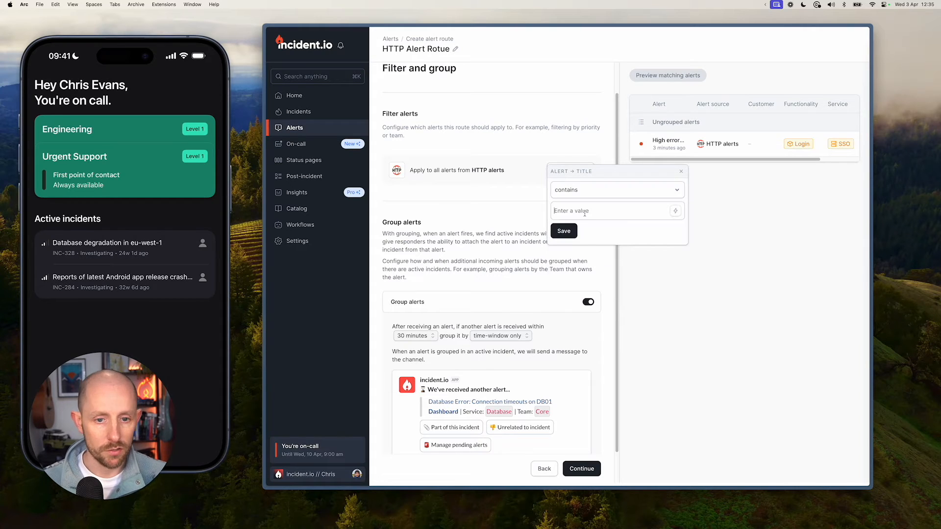
text(foo)
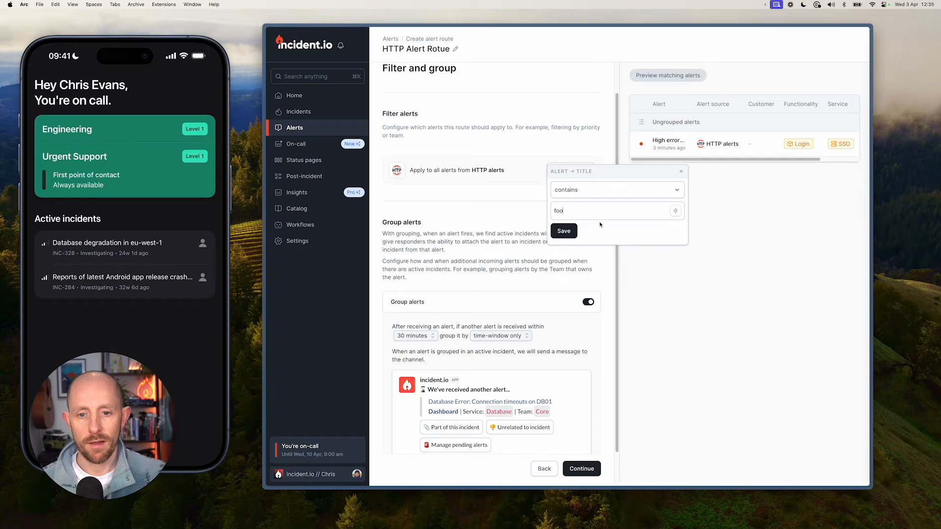
click(564, 231)
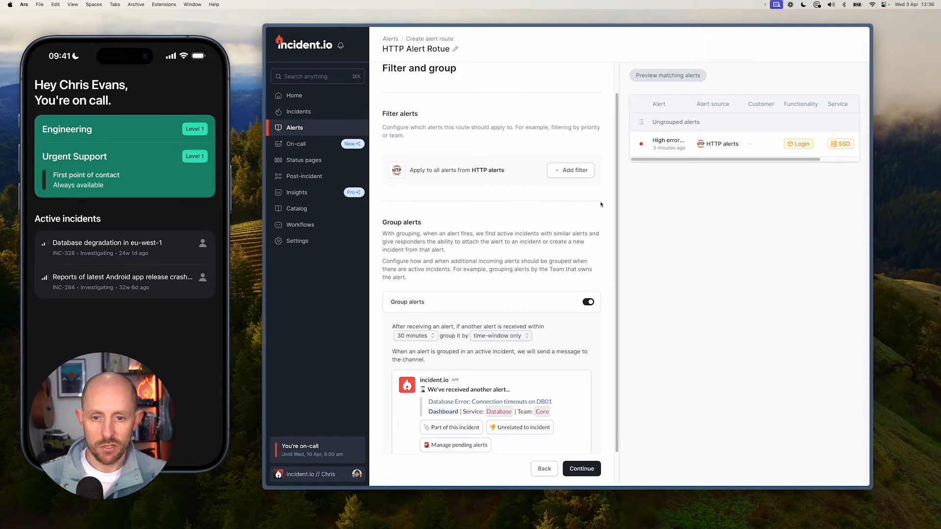
scroll(down, 3)
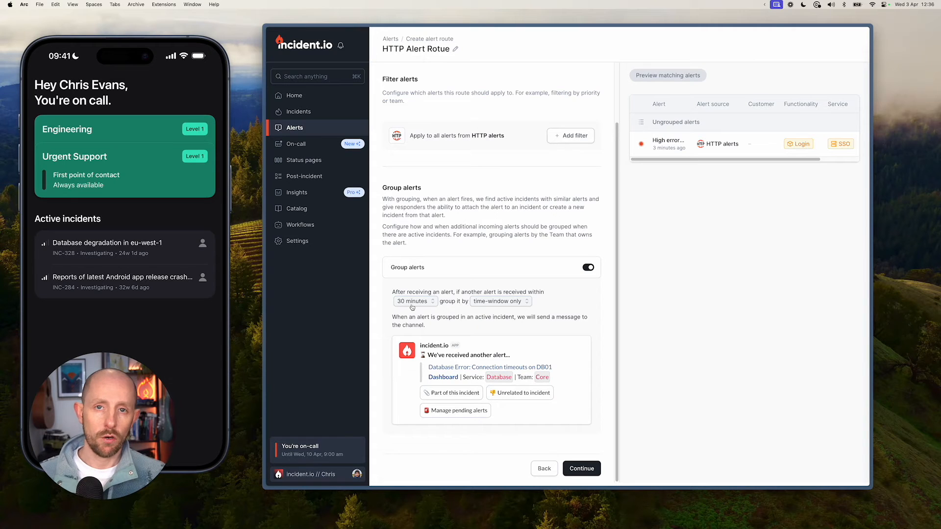
Group incoming alerts by the alert's Team attribute and continue to incident creation
click(500, 301)
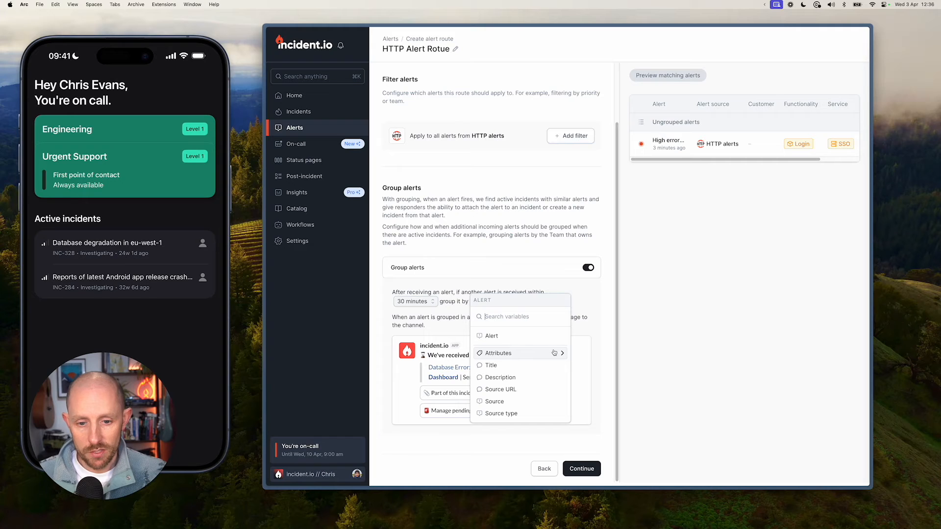
click(498, 352)
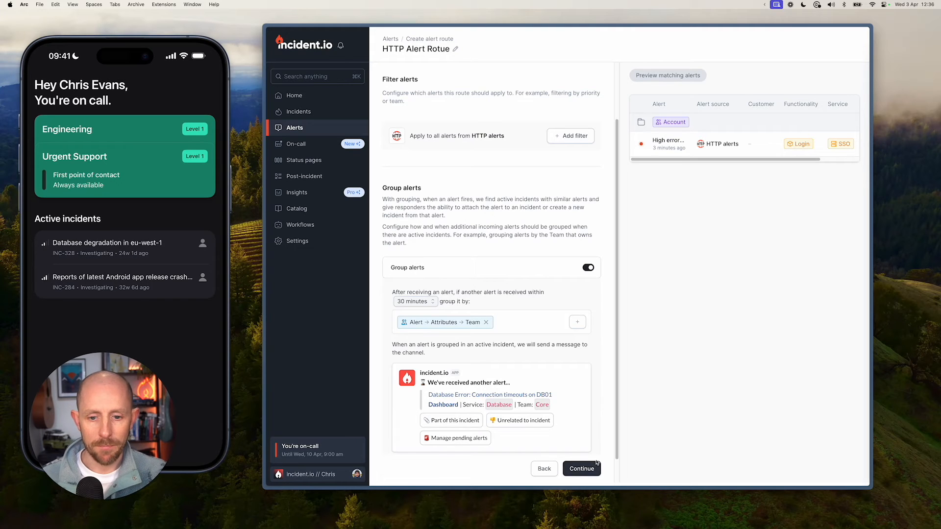
click(581, 468)
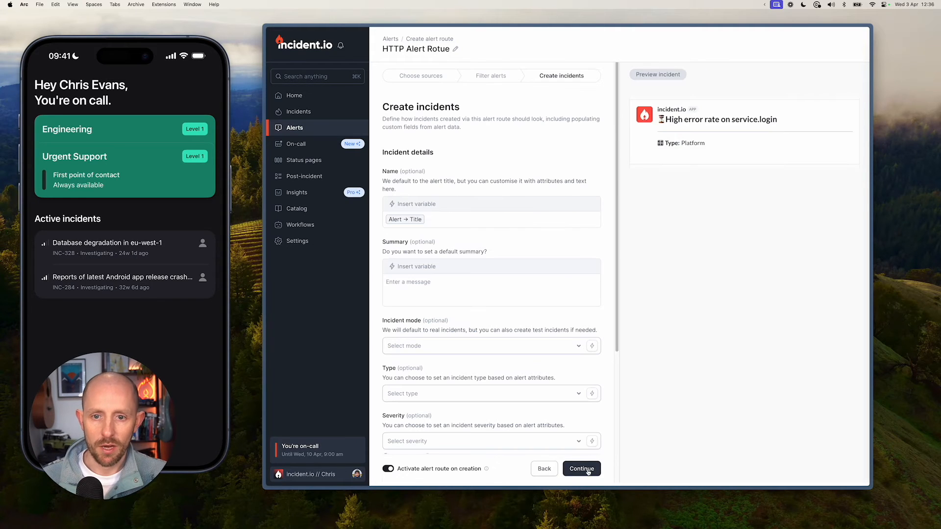
Set the incident summary to 'Alert fired with this description:' followed by the alert's Description variable
scroll(down, 3)
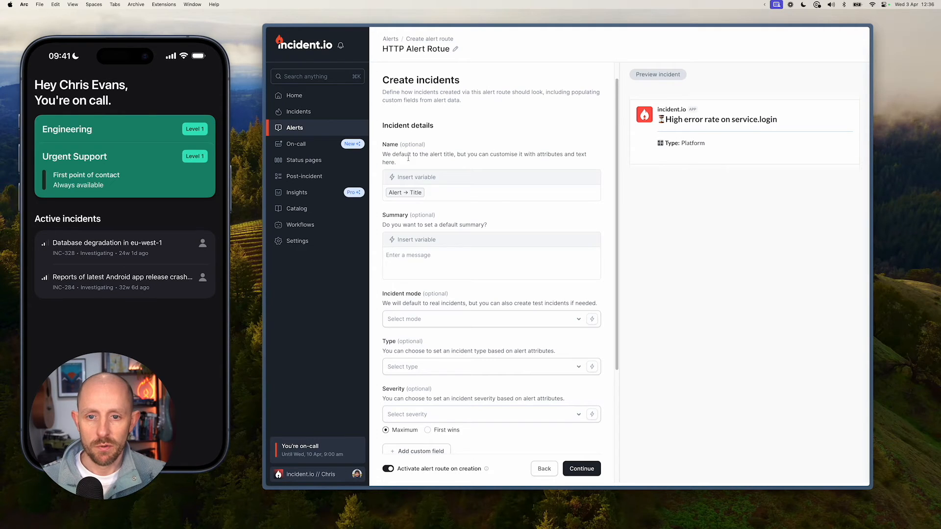
click(416, 240)
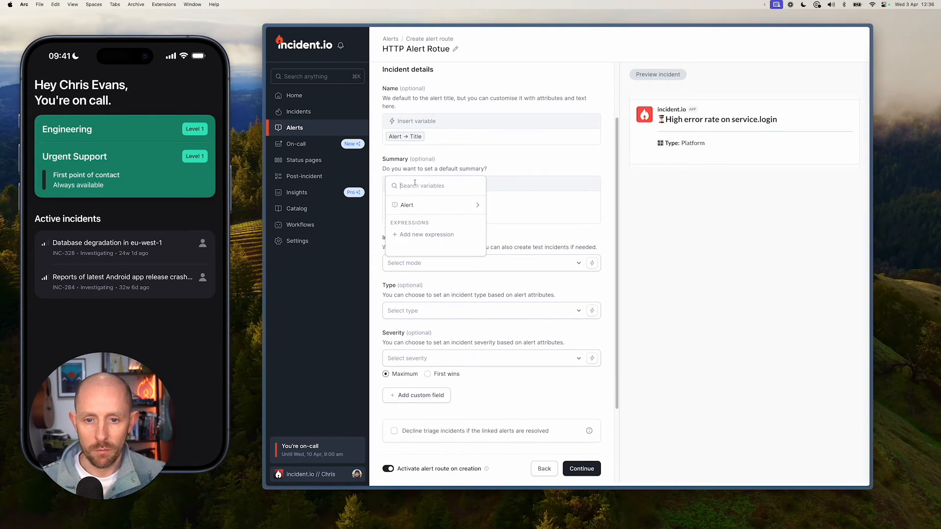
click(406, 205)
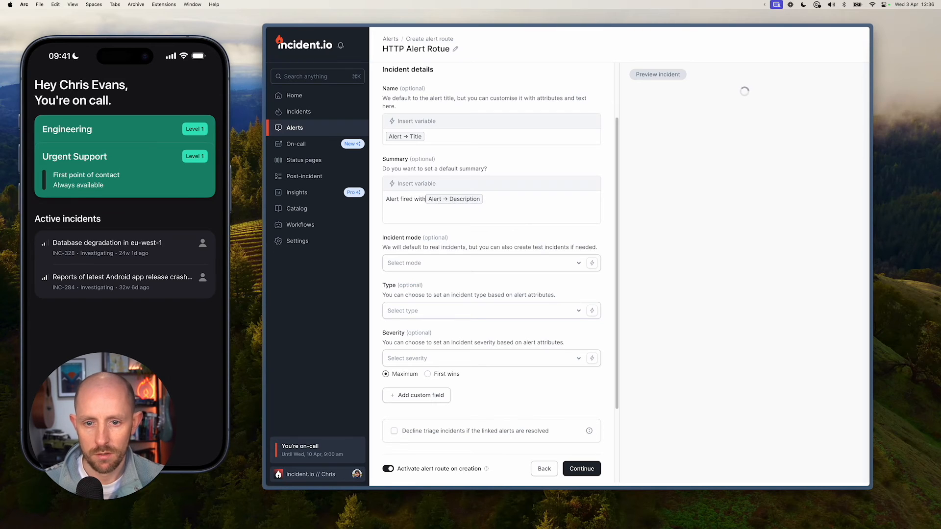
text(this description:)
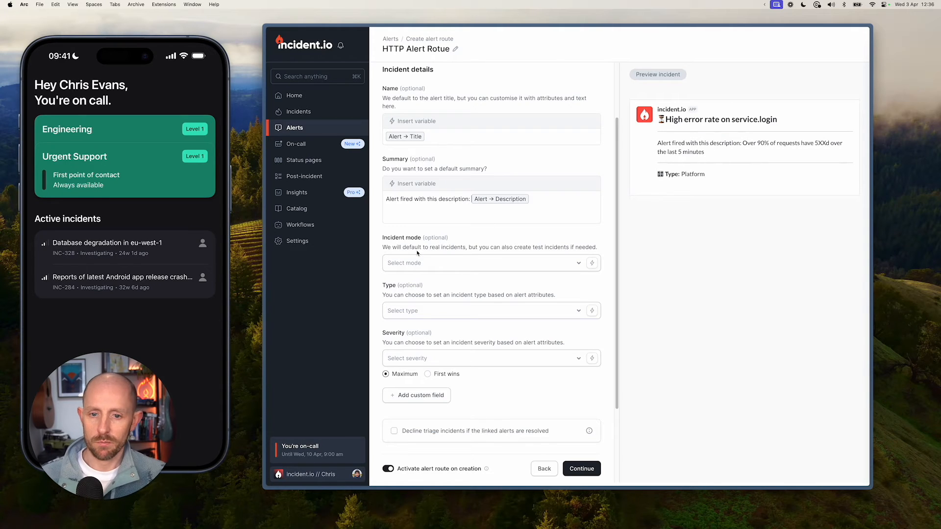
scroll(down, 3)
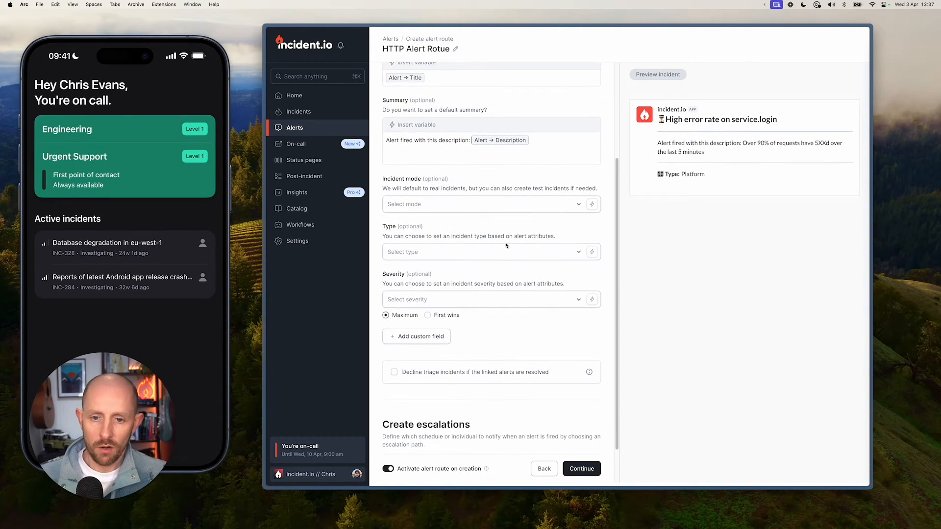
scroll(down, 3)
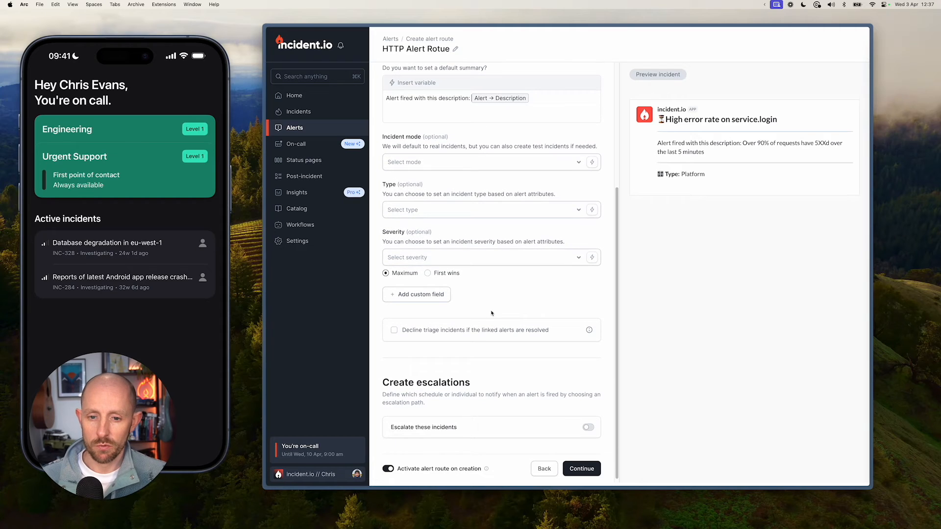
click(416, 294)
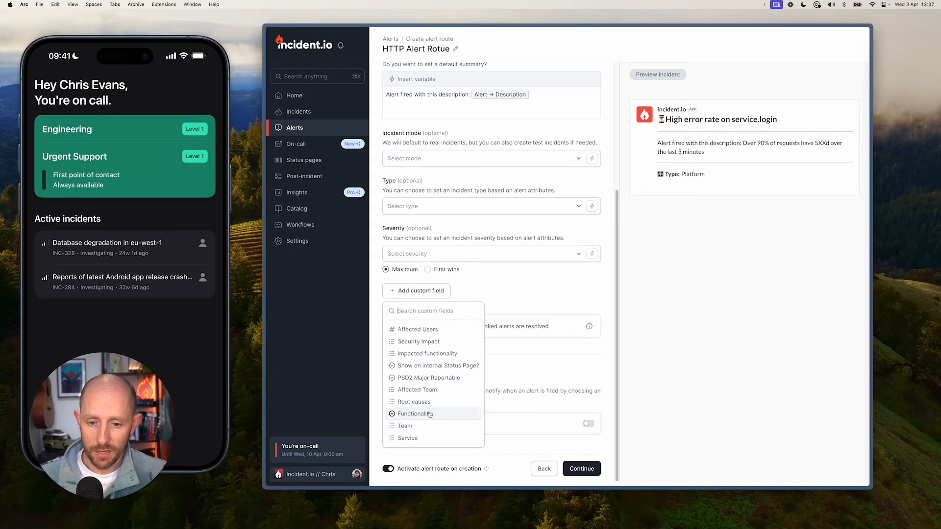
Fill Functionality, Team and Service custom fields from the alert's matching attributes and switch on escalation
click(413, 413)
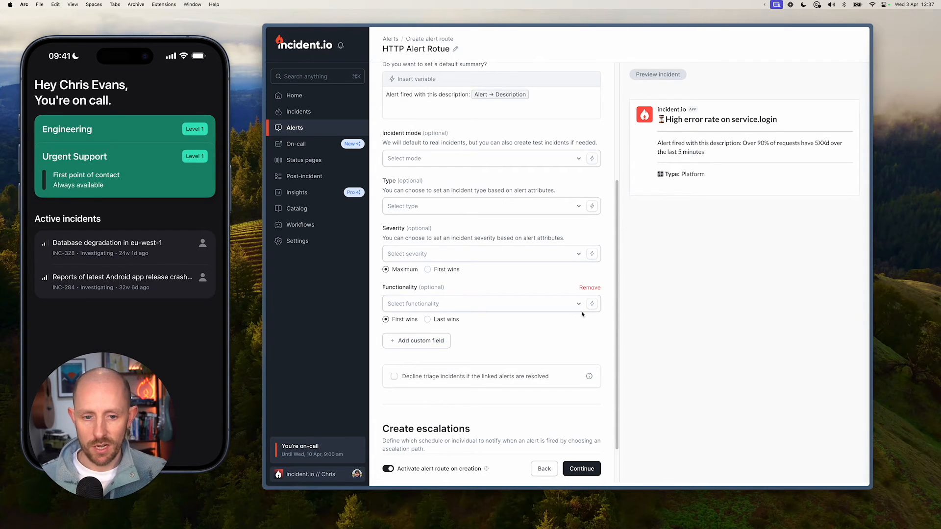
click(592, 303)
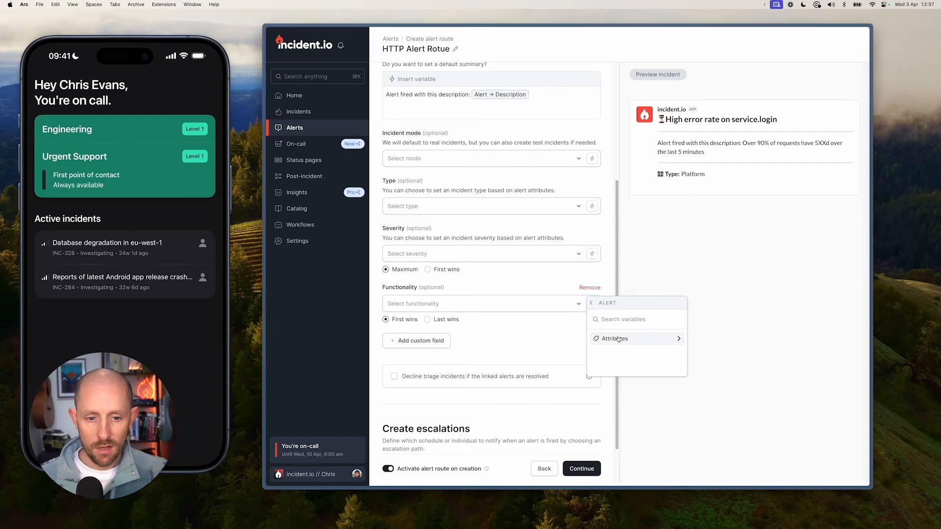
click(614, 339)
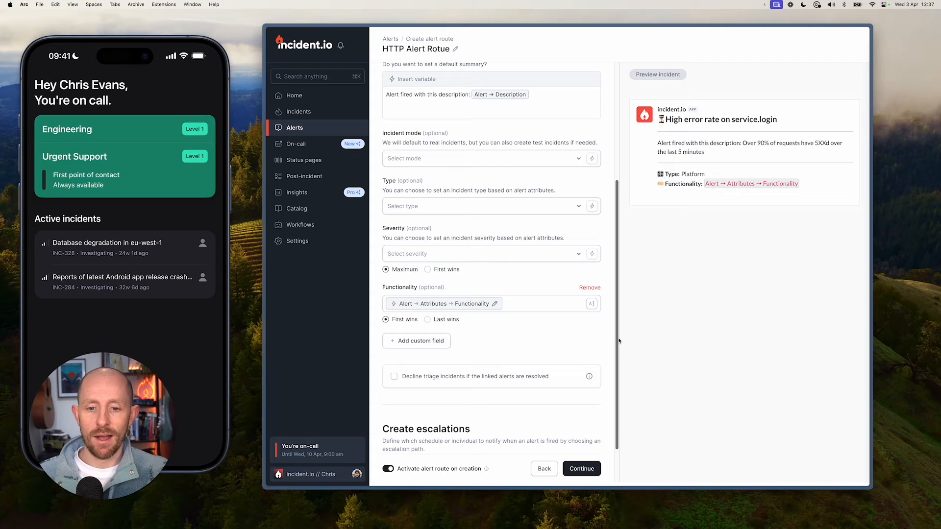
mouse_move(378, 290)
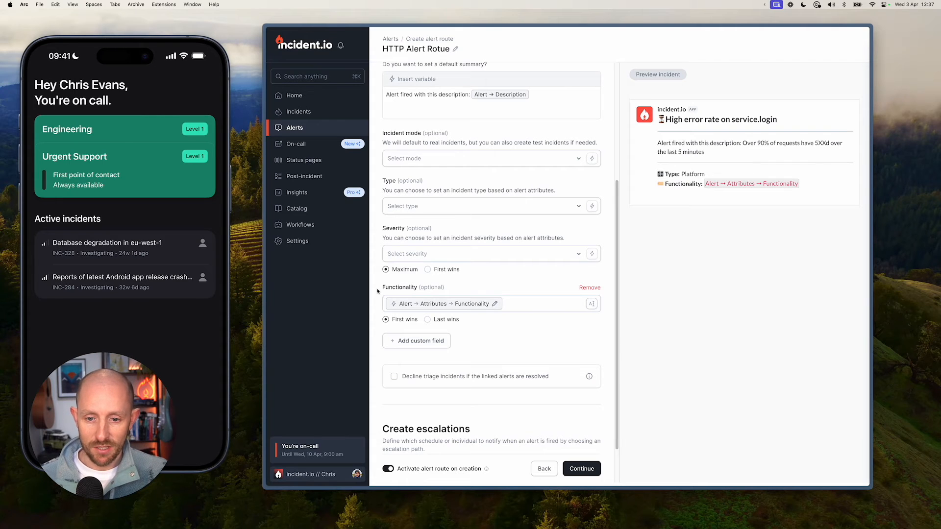
mouse_move(444, 304)
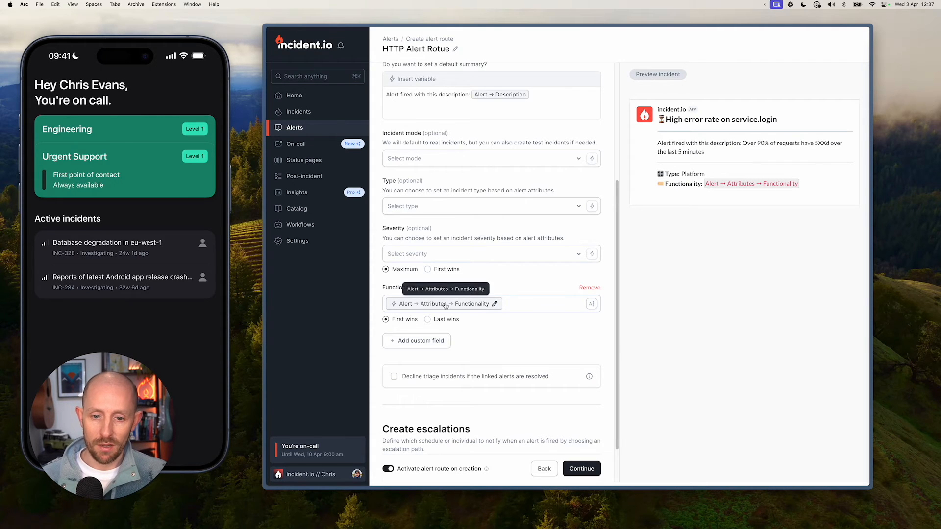
mouse_move(521, 311)
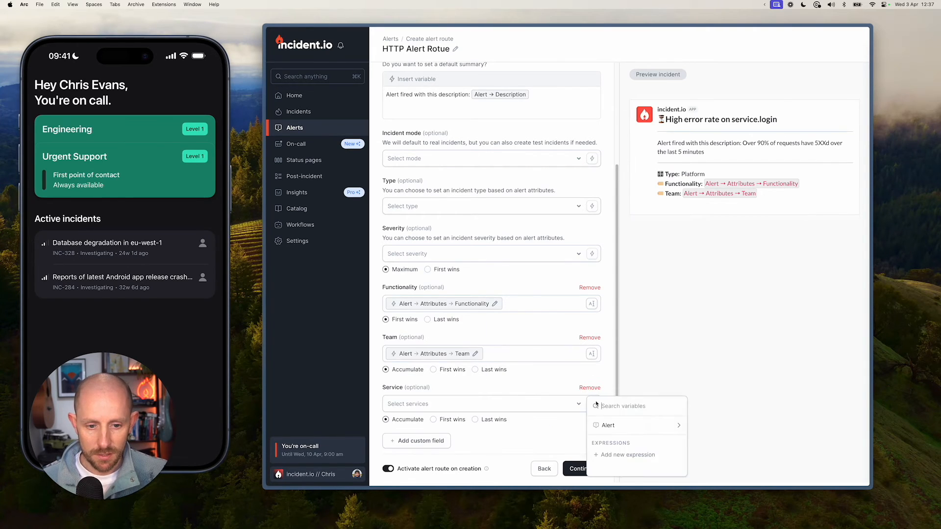
click(608, 425)
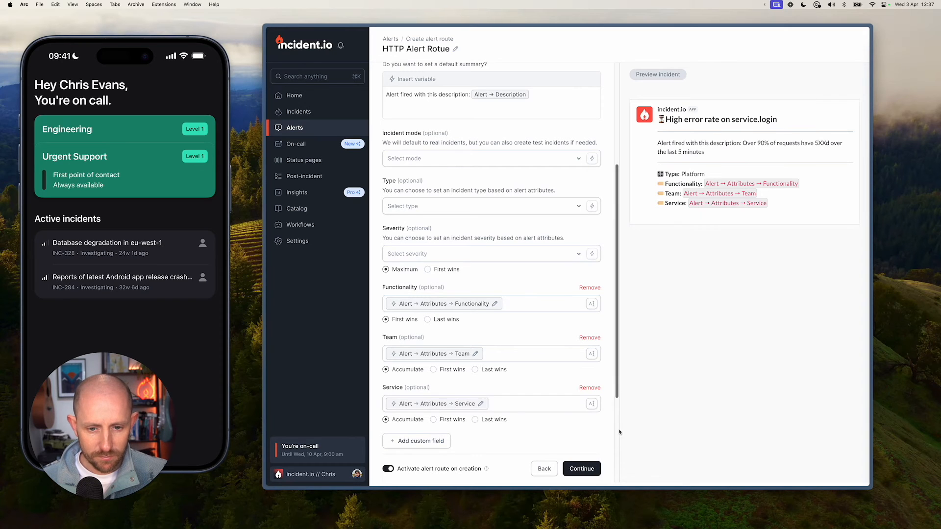
scroll(down, 3)
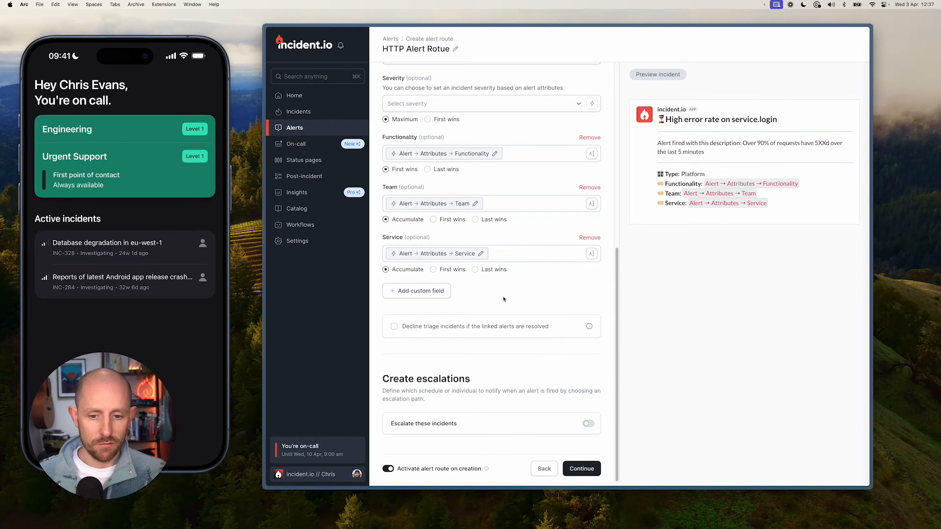
click(587, 424)
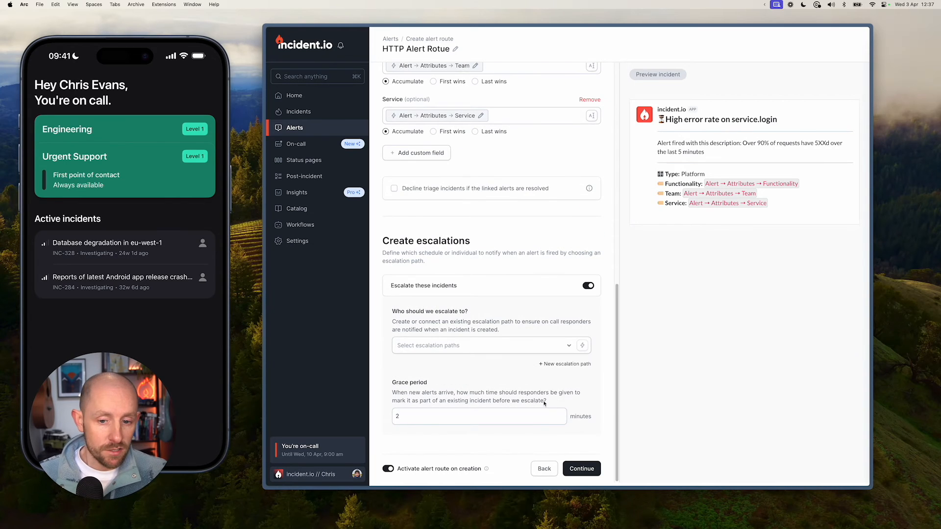
Escalate to the Engineering path, create the alert route, and show the received alerts list
click(483, 346)
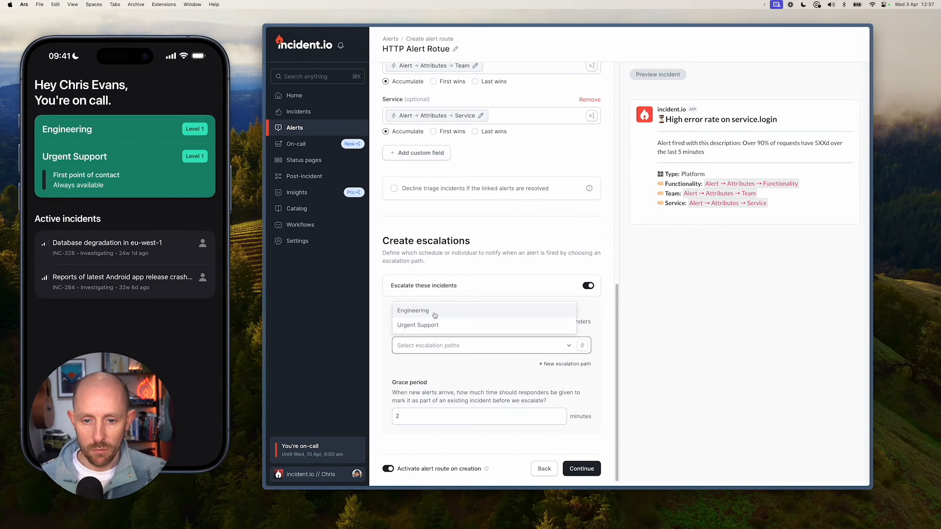
click(413, 310)
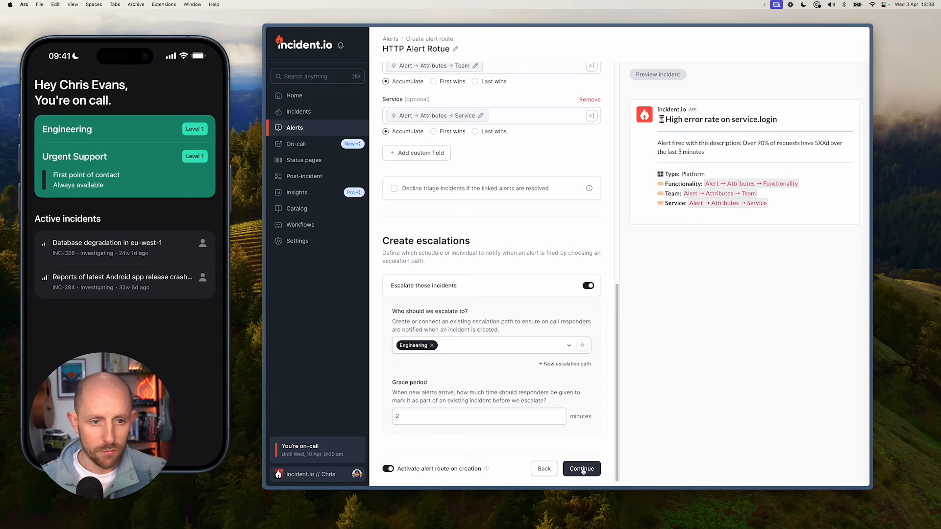
click(581, 468)
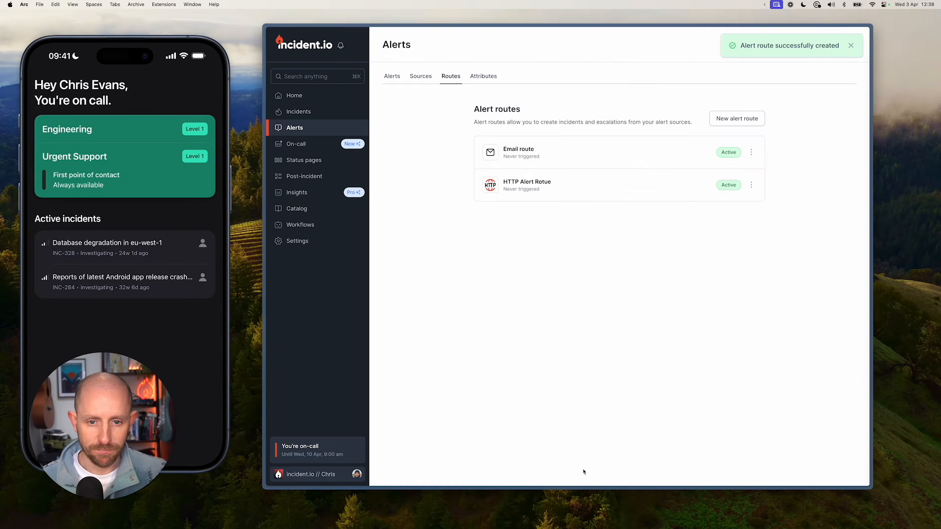
mouse_move(593, 258)
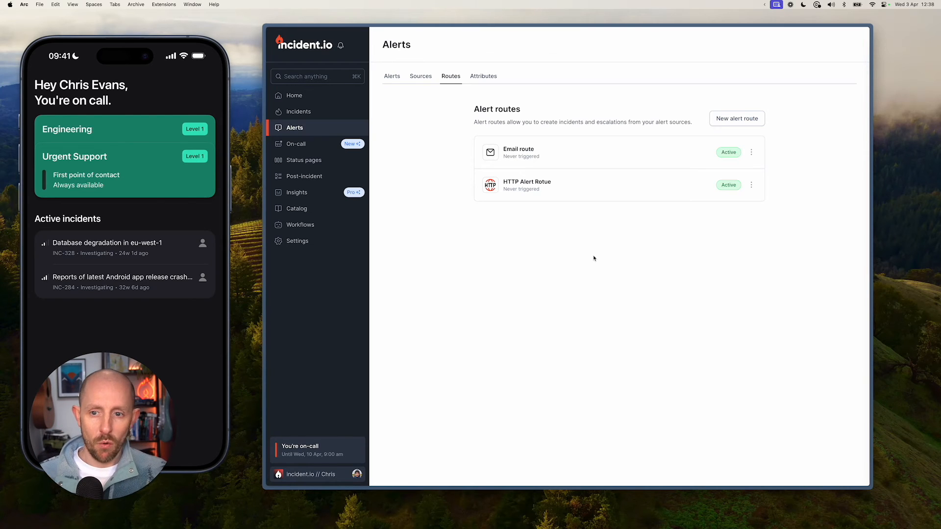
mouse_move(556, 272)
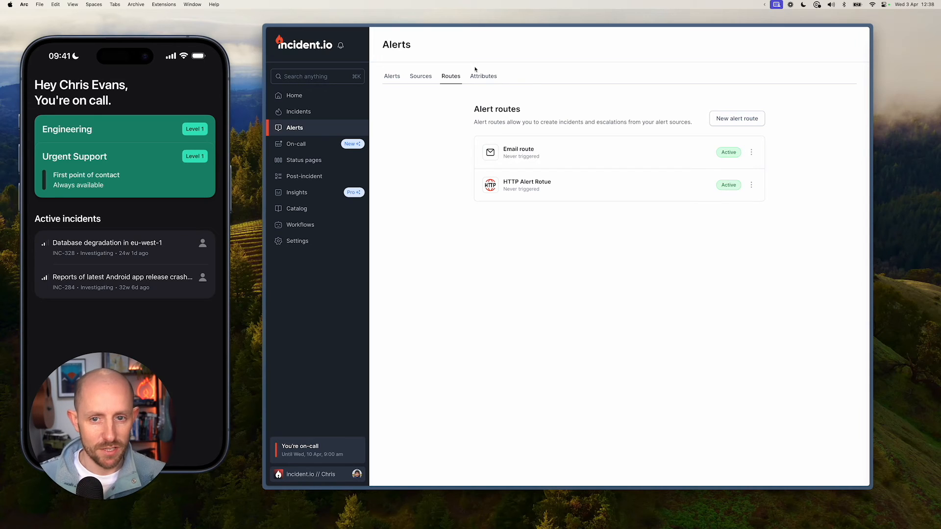
click(392, 76)
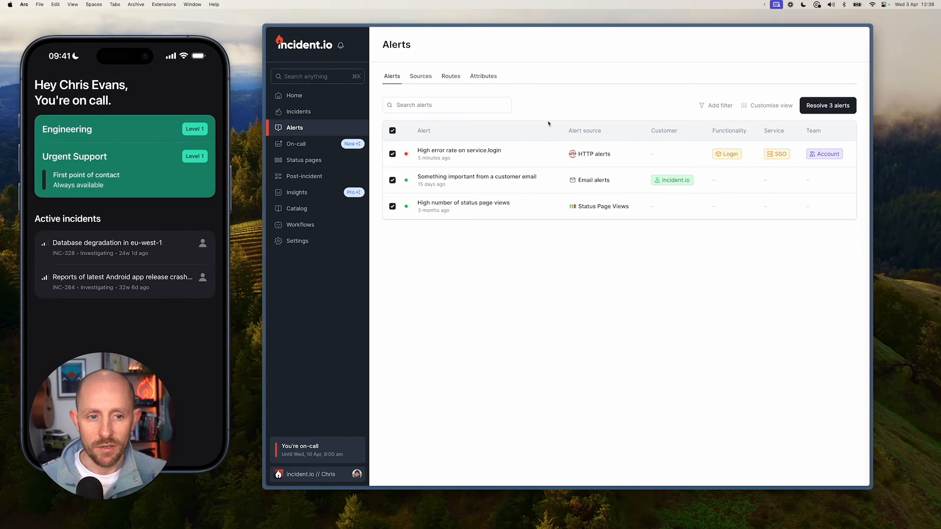
Resolve the three existing alerts and go to Home, where incident INC-414 appears
click(827, 105)
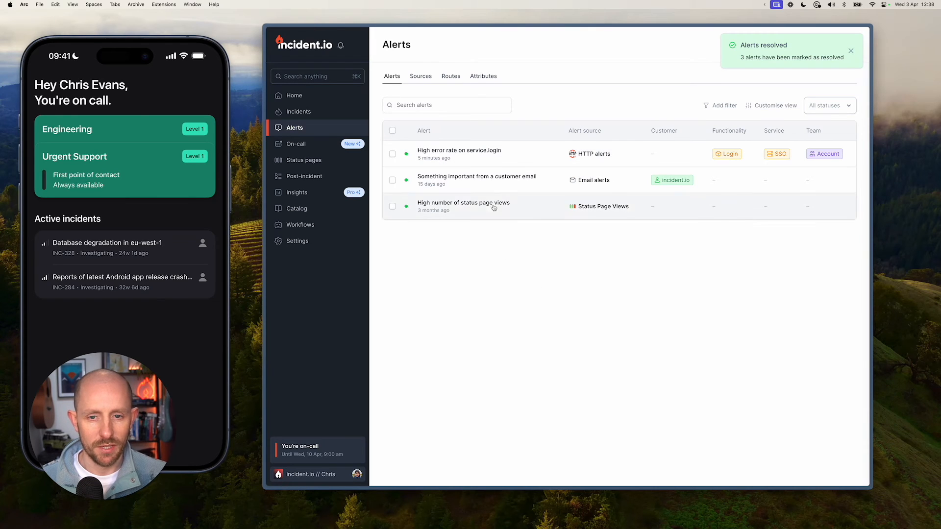
click(294, 95)
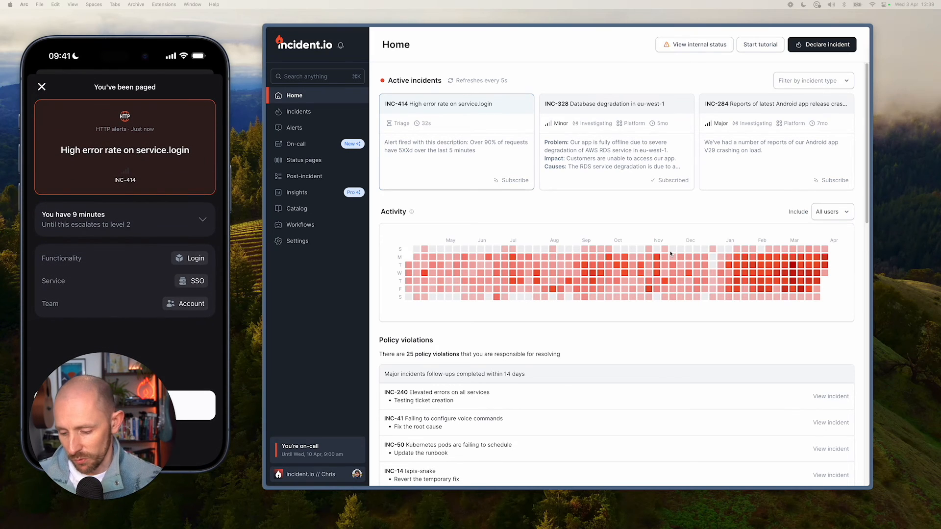
Acknowledge the page for INC-414, review its alerts and custom fields, then head to its Slack channel
click(203, 220)
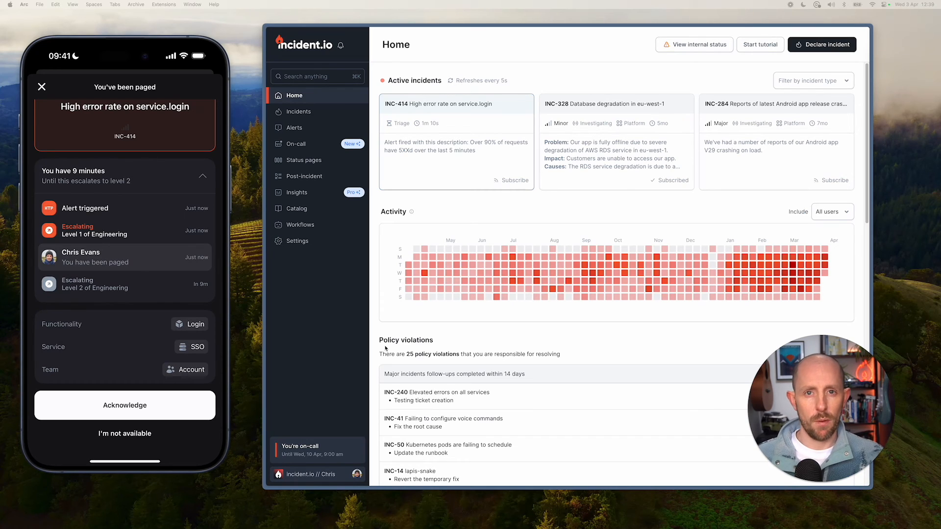
mouse_move(344, 354)
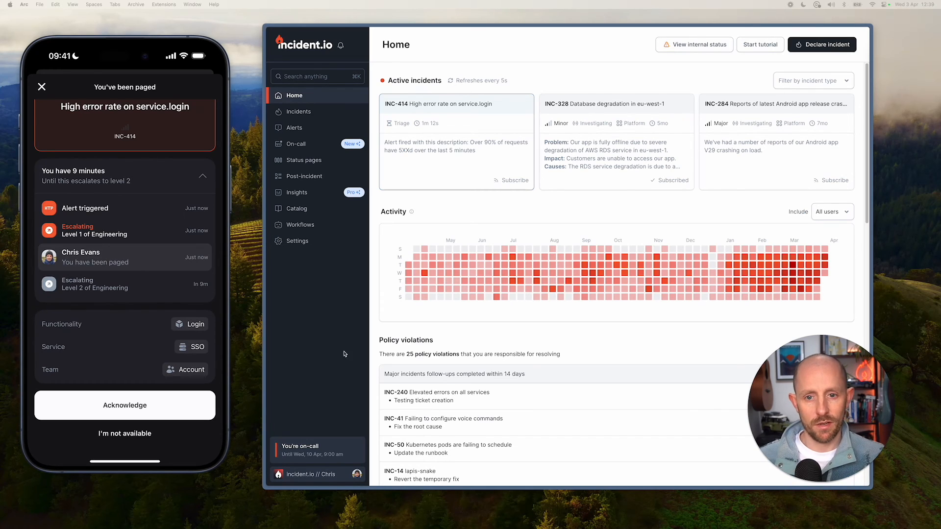
click(124, 405)
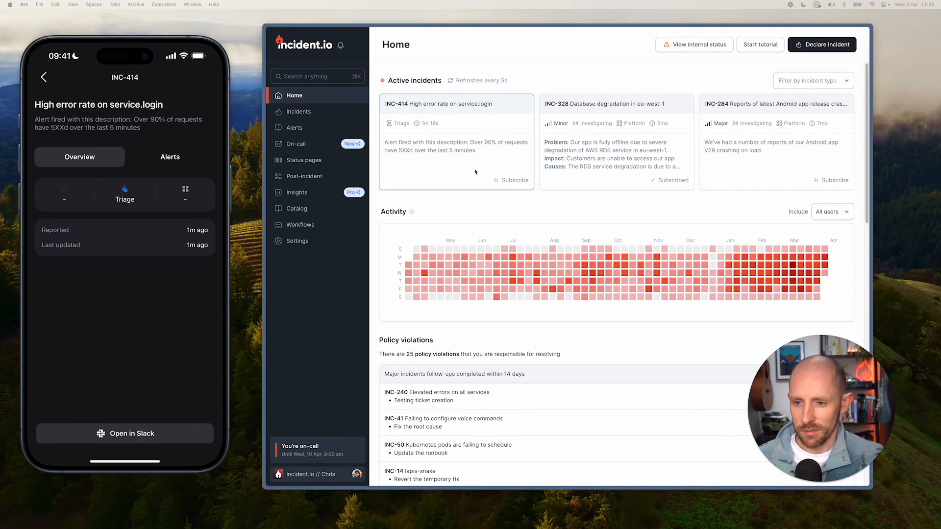
click(170, 157)
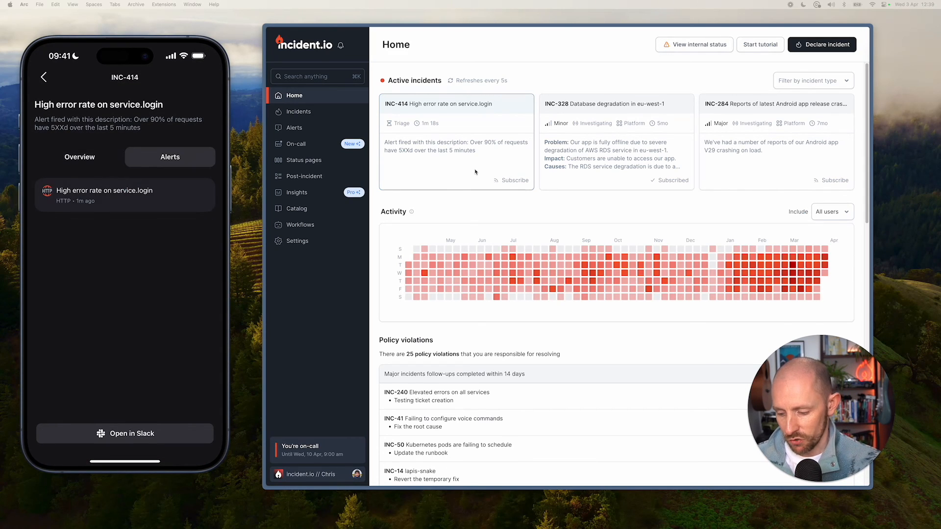
click(79, 156)
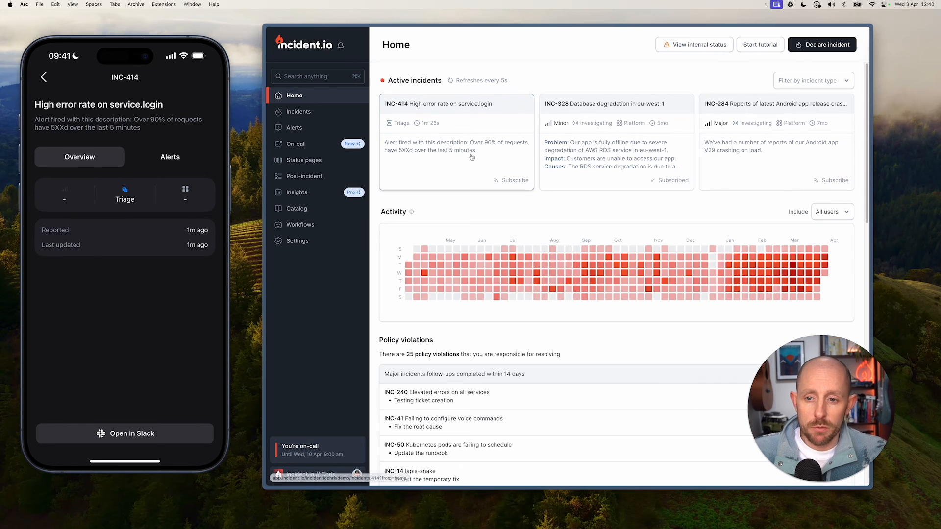
click(441, 104)
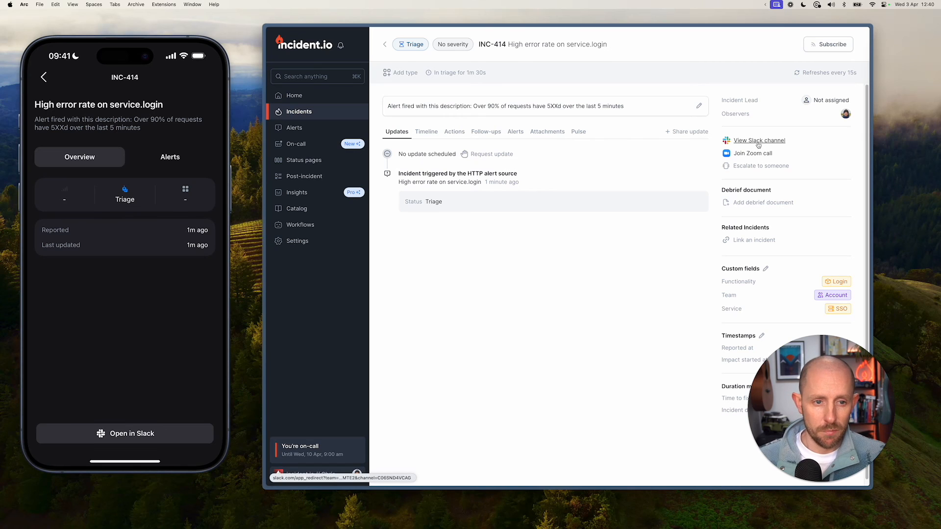
click(758, 141)
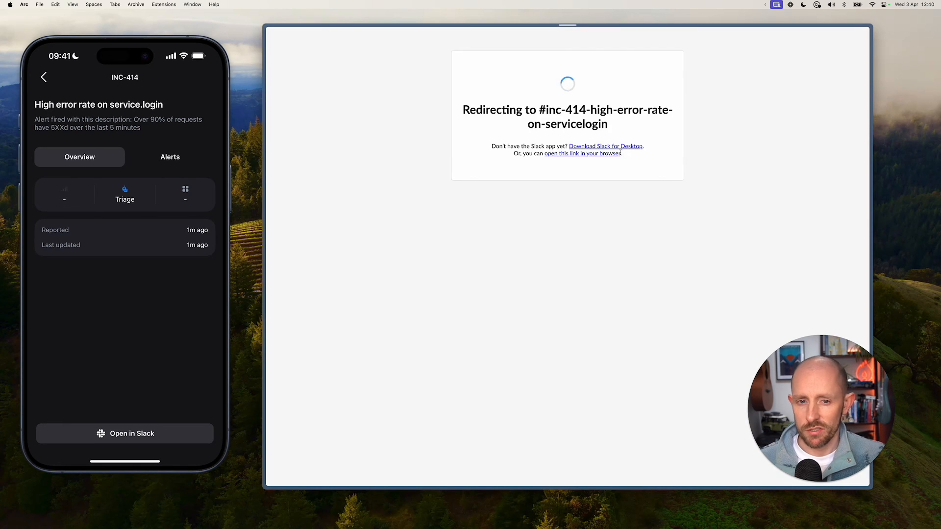
mouse_move(675, 168)
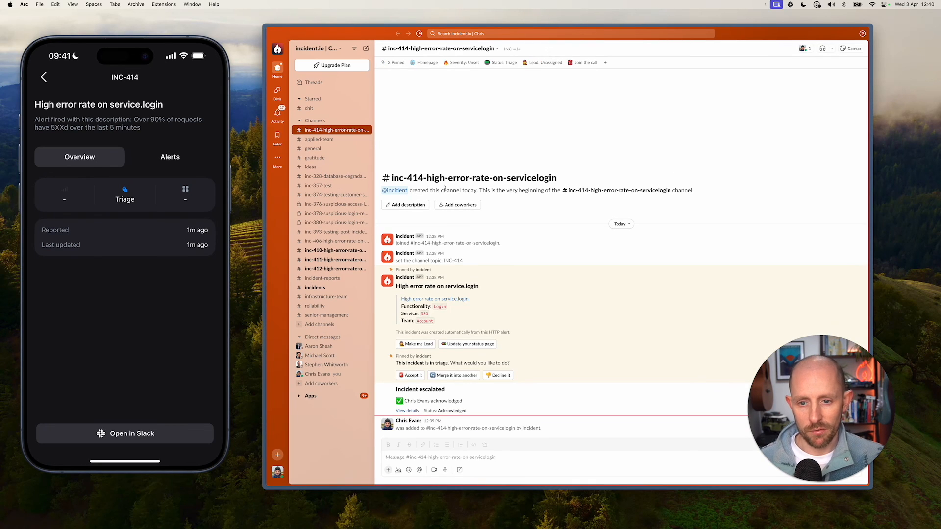
mouse_move(493, 273)
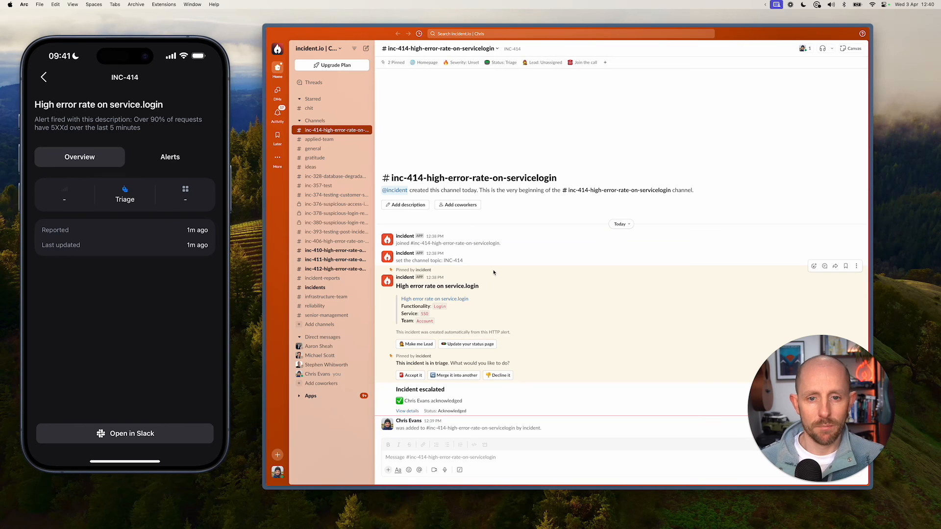
mouse_move(503, 272)
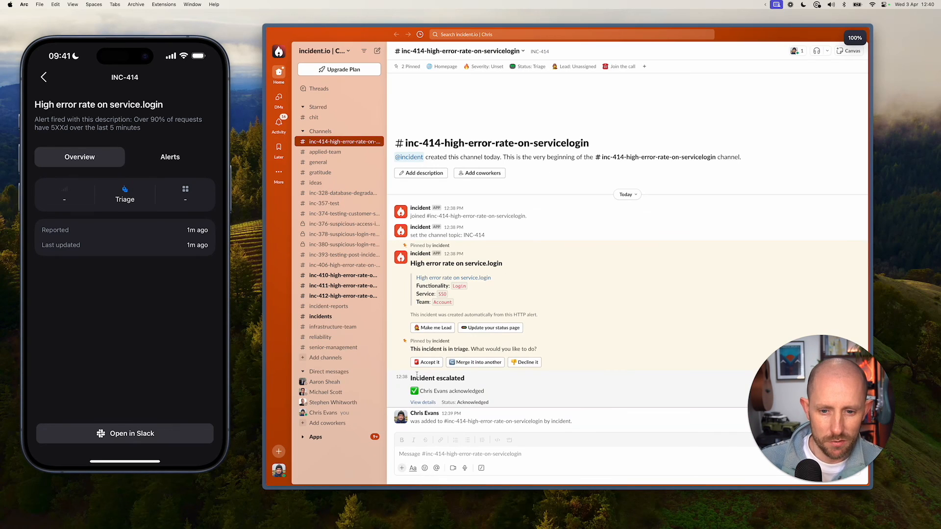
mouse_move(476, 306)
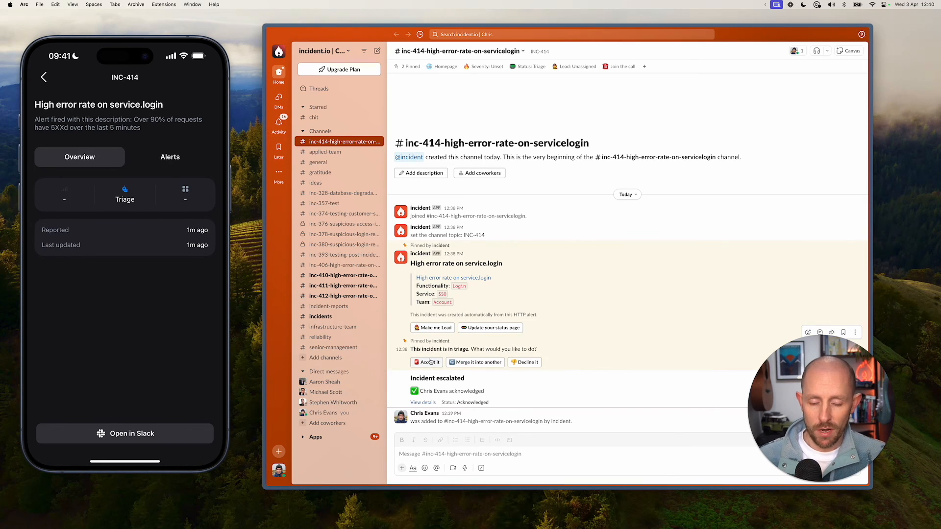
Accept INC-414 with Incident Type Platform and Severity Minor, moving it to Investigating
click(426, 362)
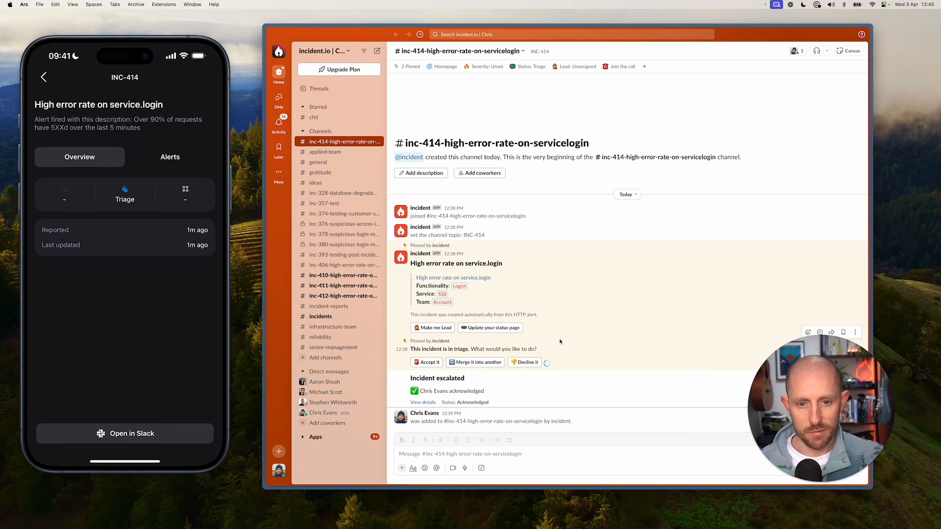
click(426, 362)
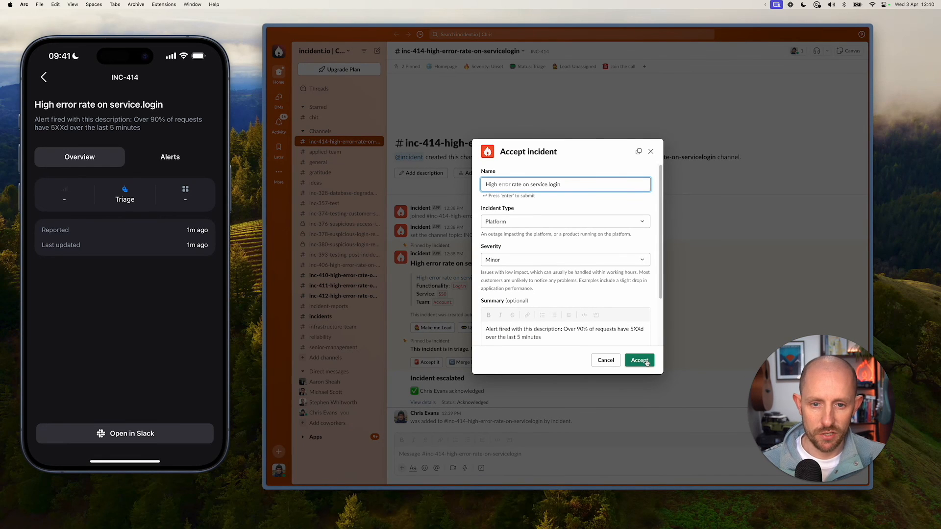
scroll(down, 3)
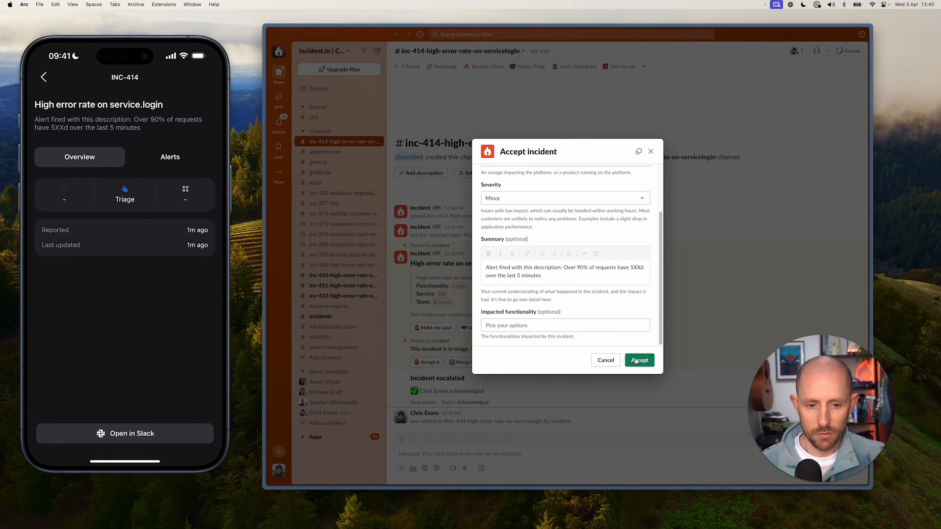
click(639, 360)
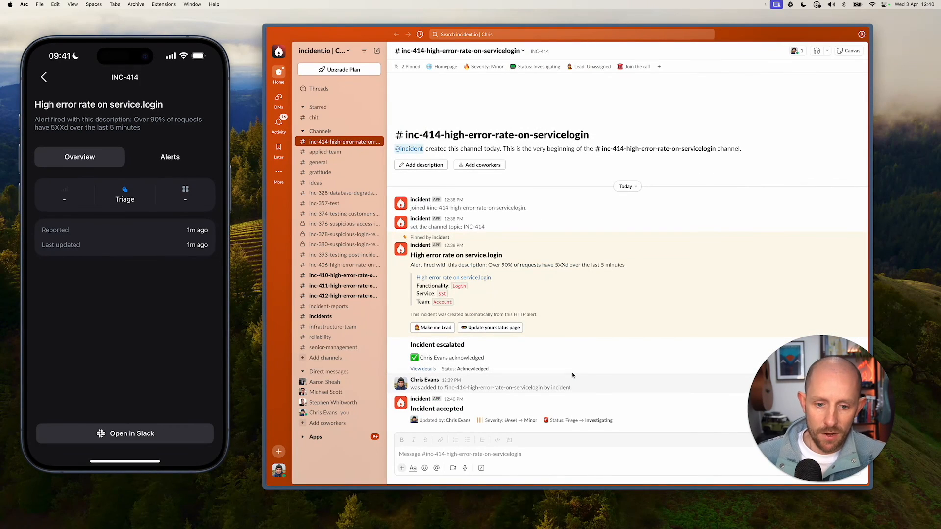